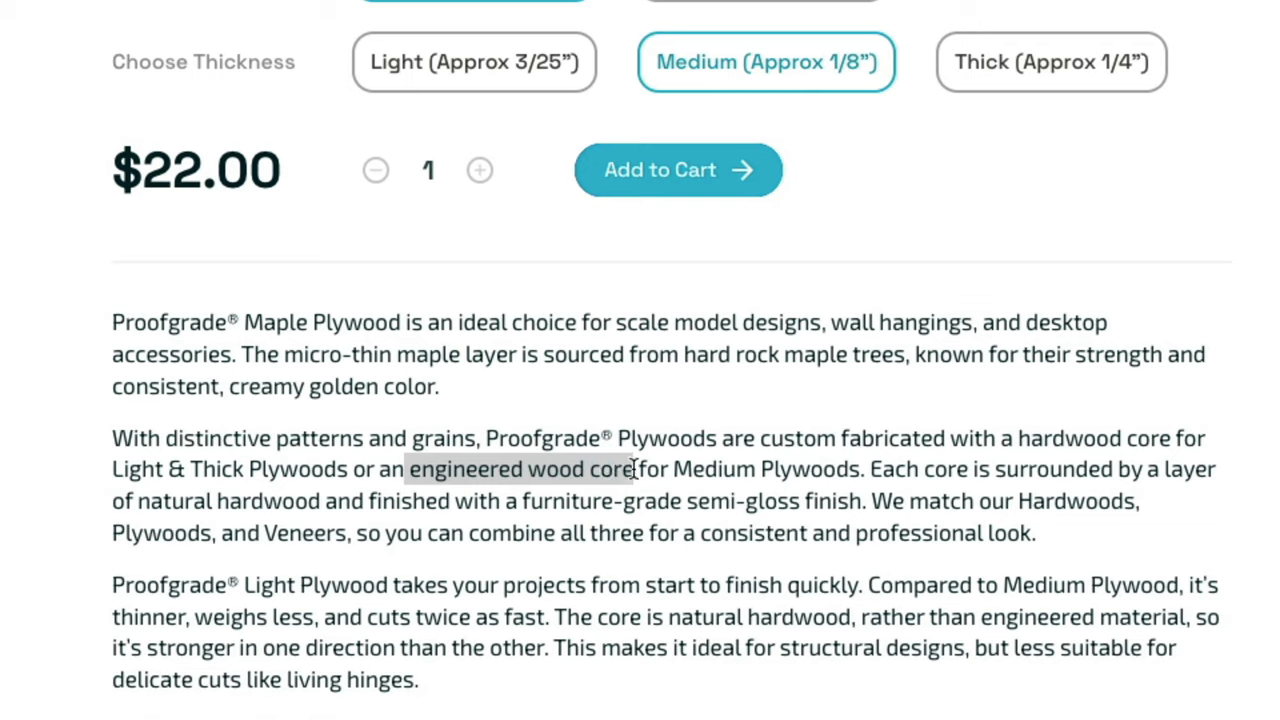
mouse_move(636, 470)
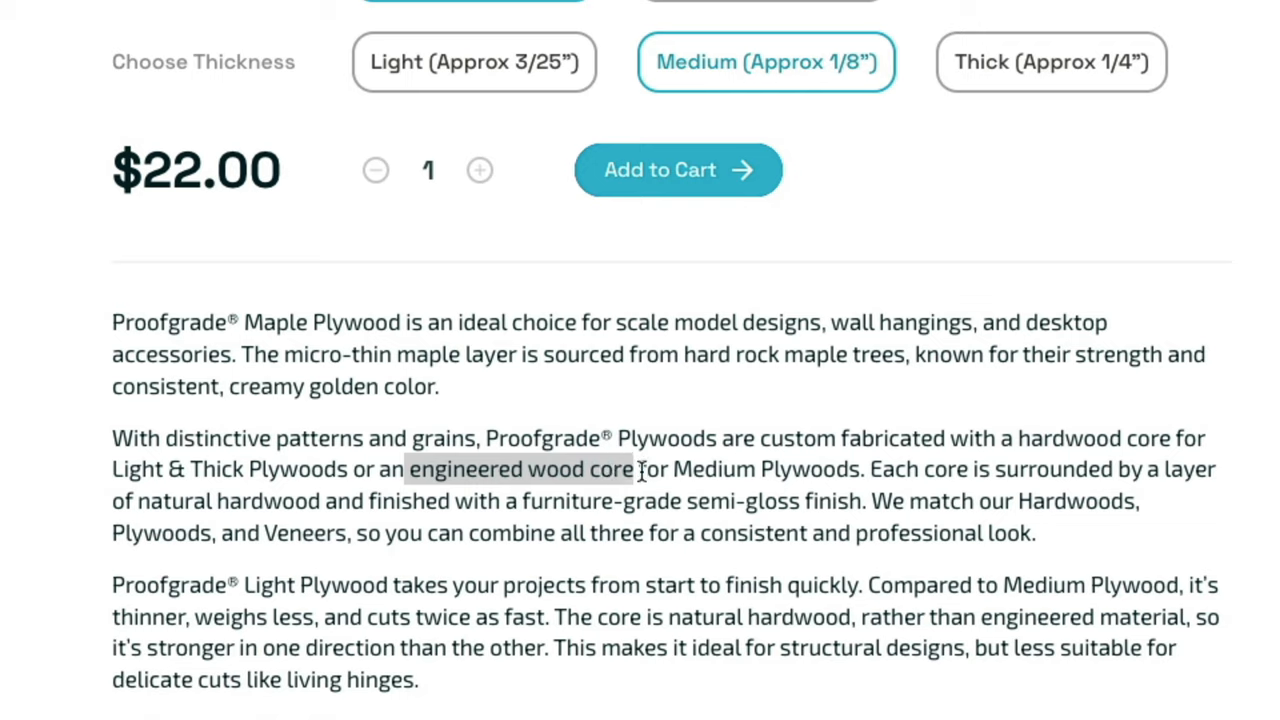
Step: Change the box's outer width parameter to 2.5 inches, updating the inner width to 2.25
left_click(660, 168)
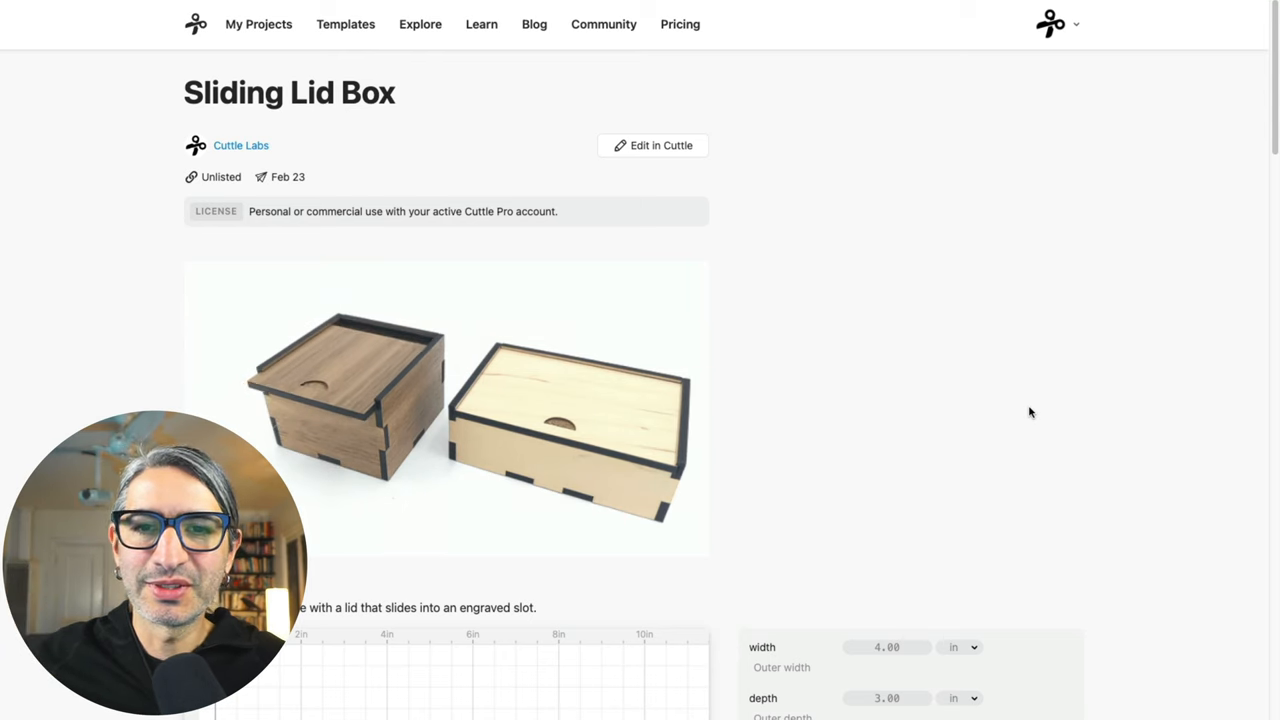
scroll("down", 3)
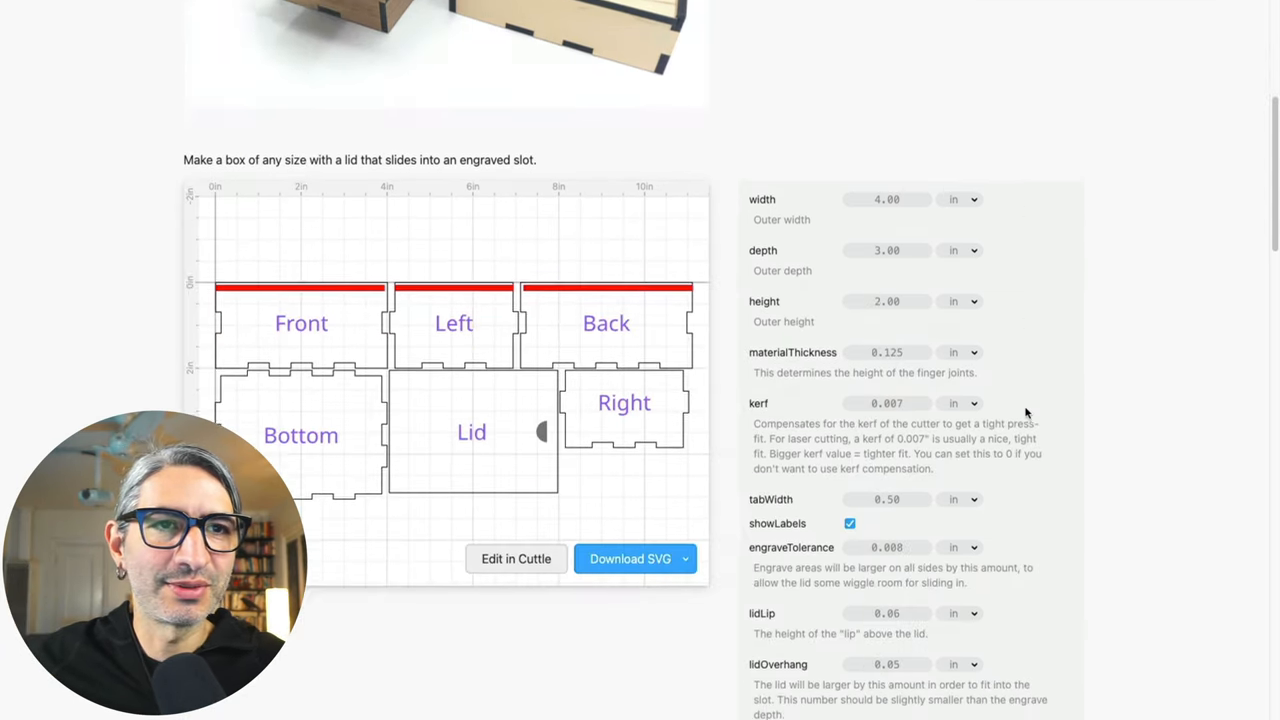
scroll("down", 3)
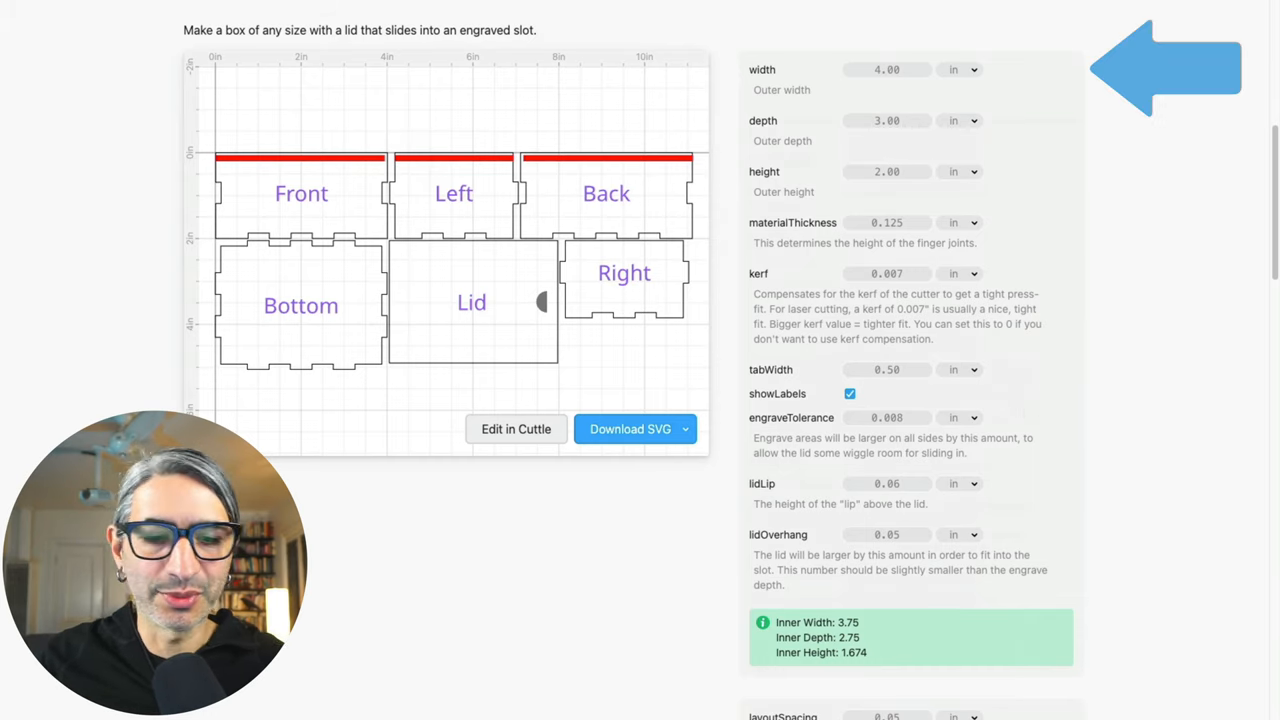
left_click(888, 68)
type("2.5")
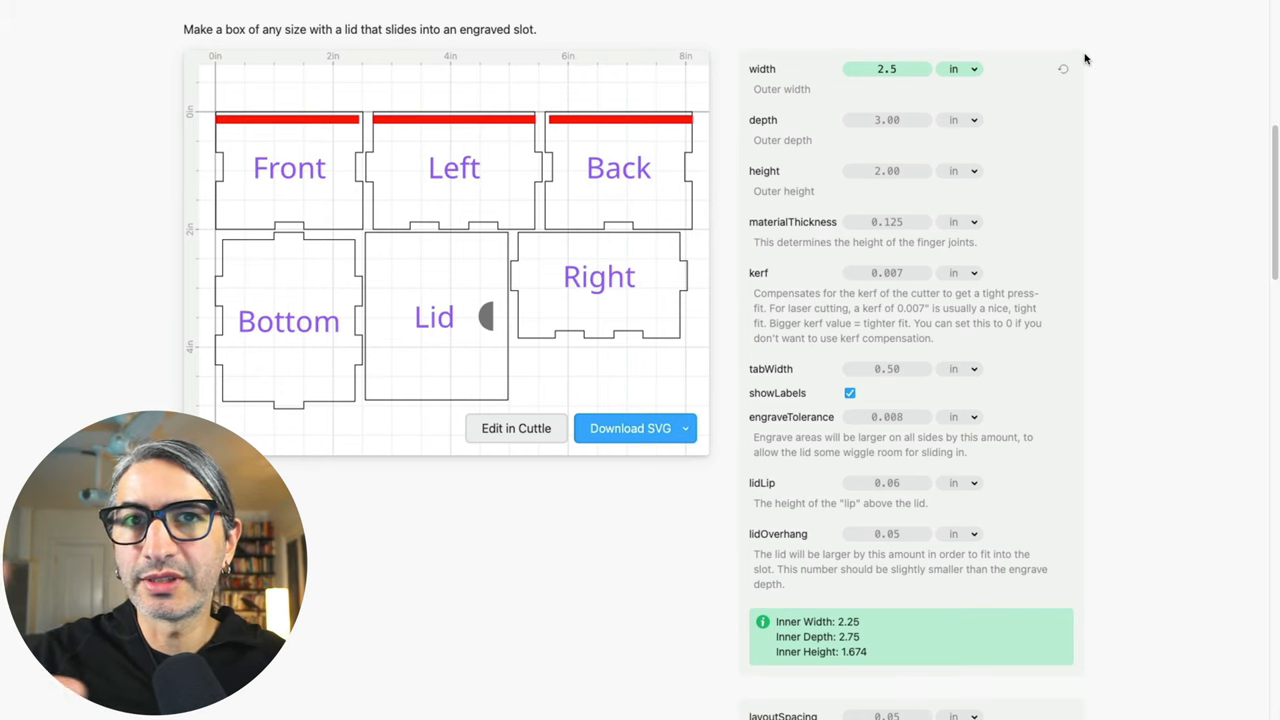
mouse_move(908, 92)
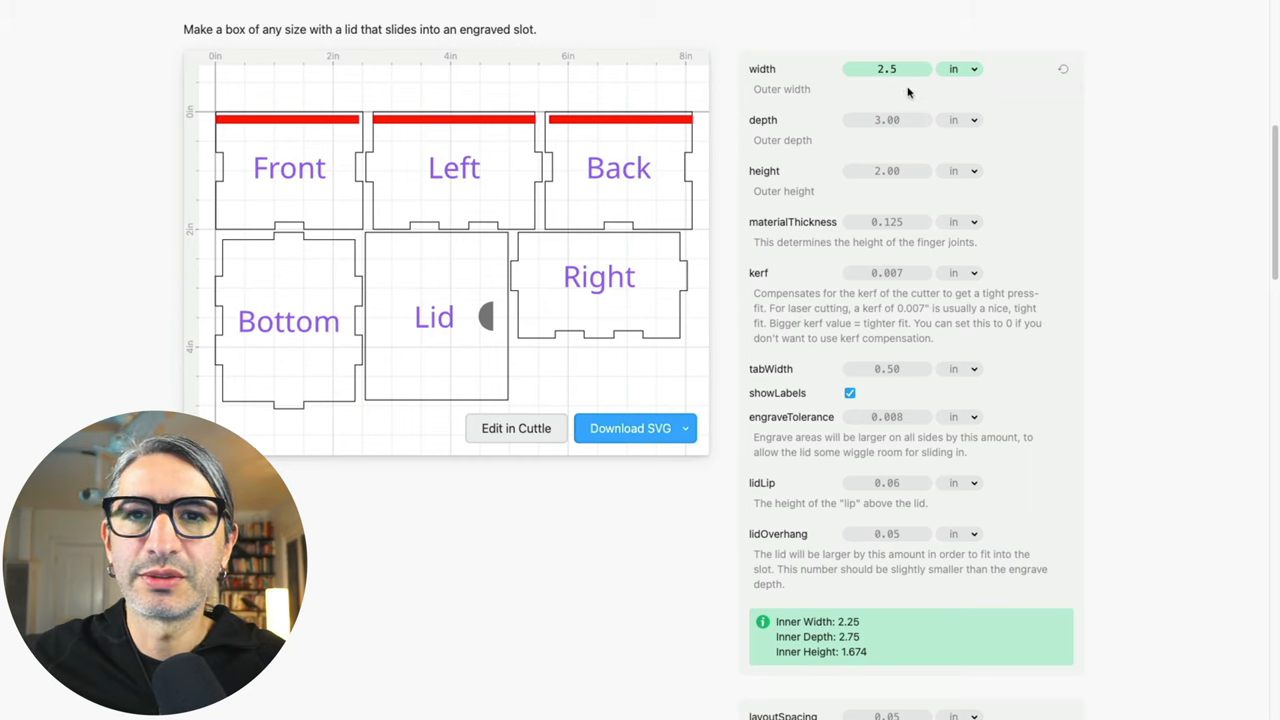
Step: Set the box's outer depth to 3.75 inches
left_click(886, 120)
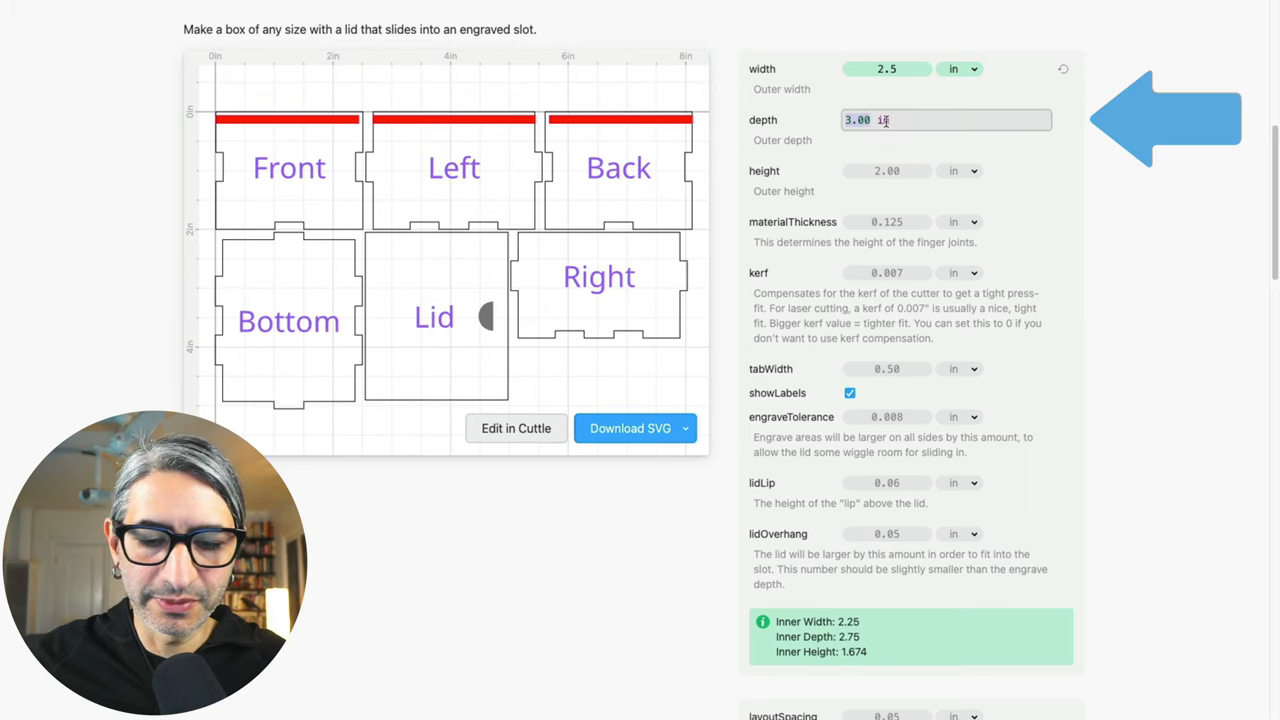
type("3.75")
left_click(886, 170)
type("1.25")
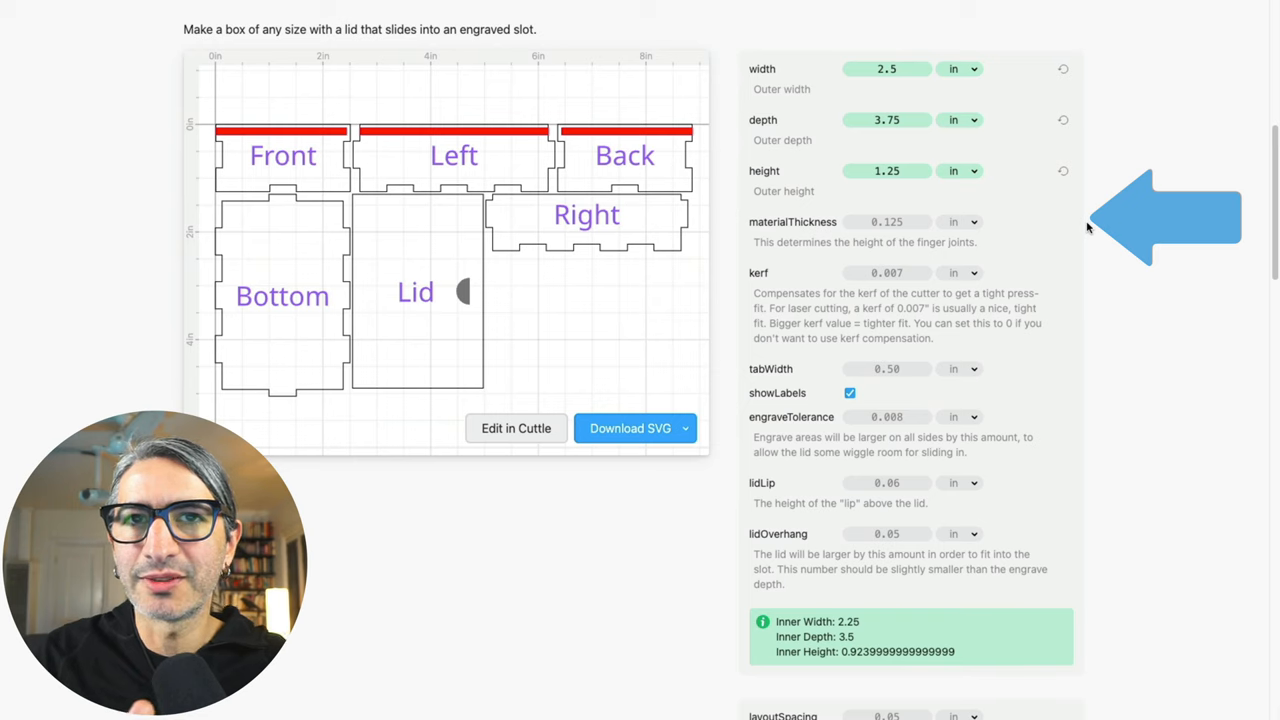
mouse_move(684, 120)
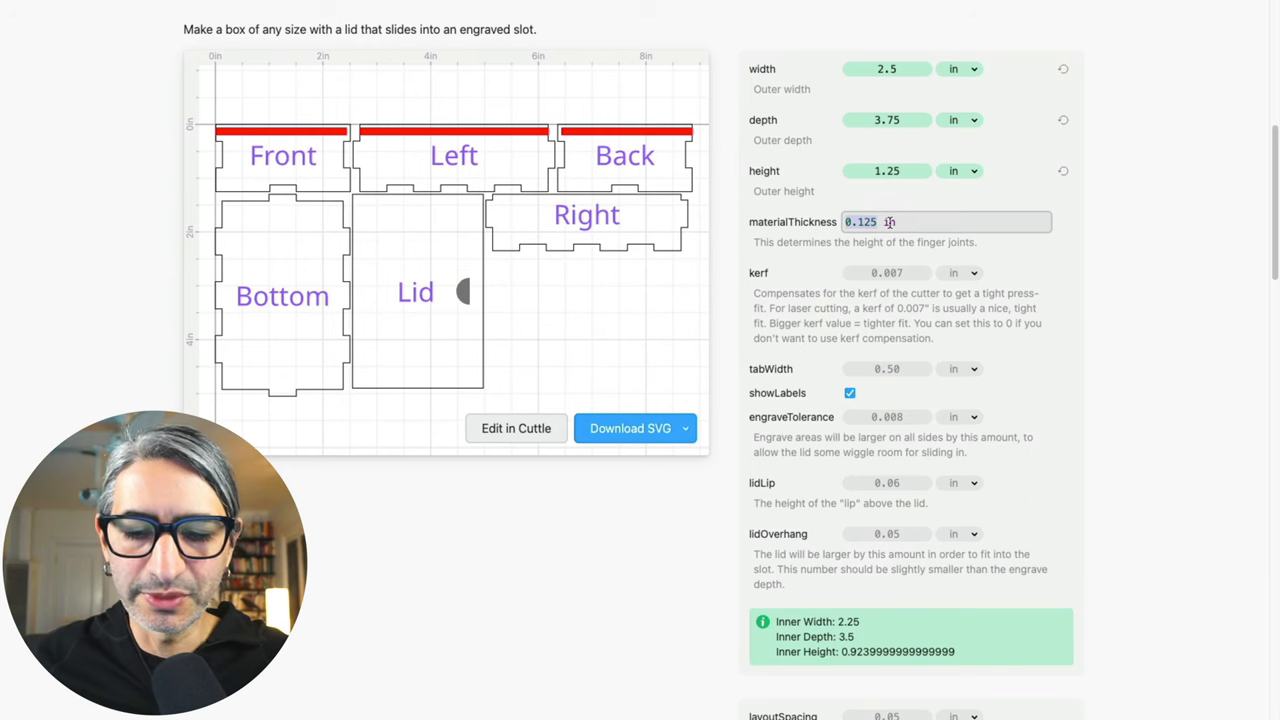
Step: Set materialThickness to 0.134 inches, updating inner dimensions to 2.232 by 3.482
type("0.")
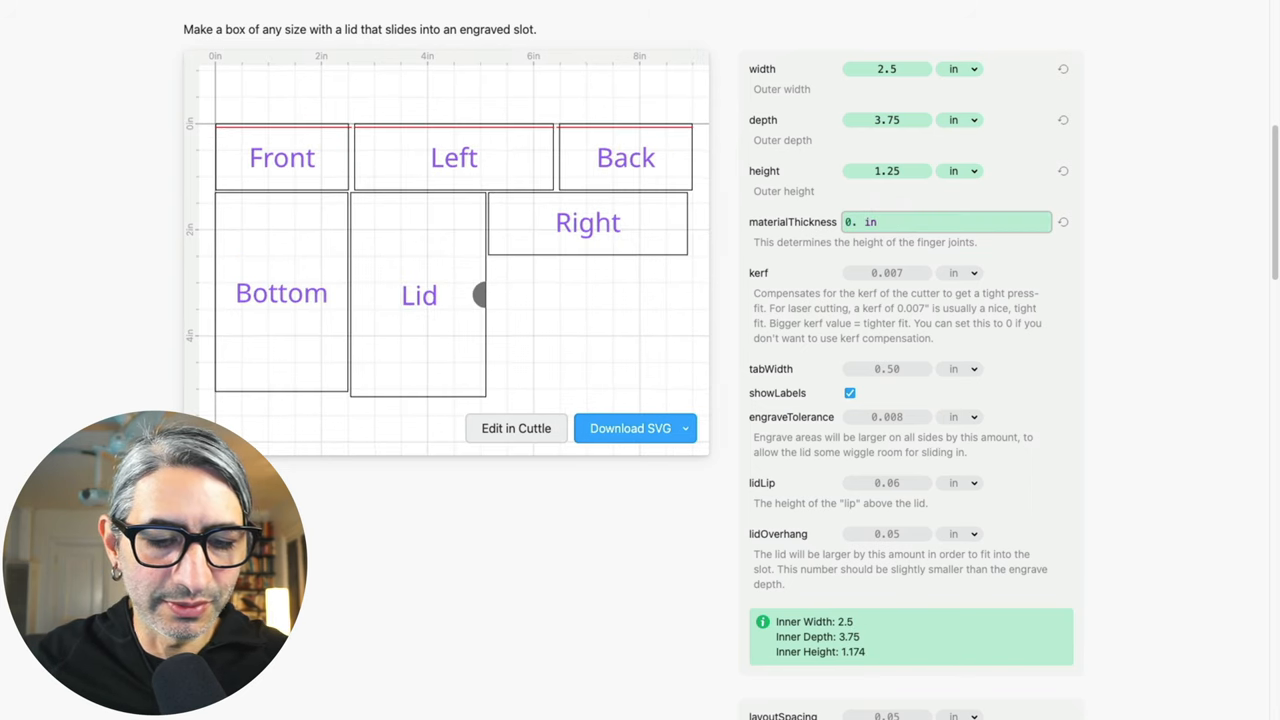
type("0.134")
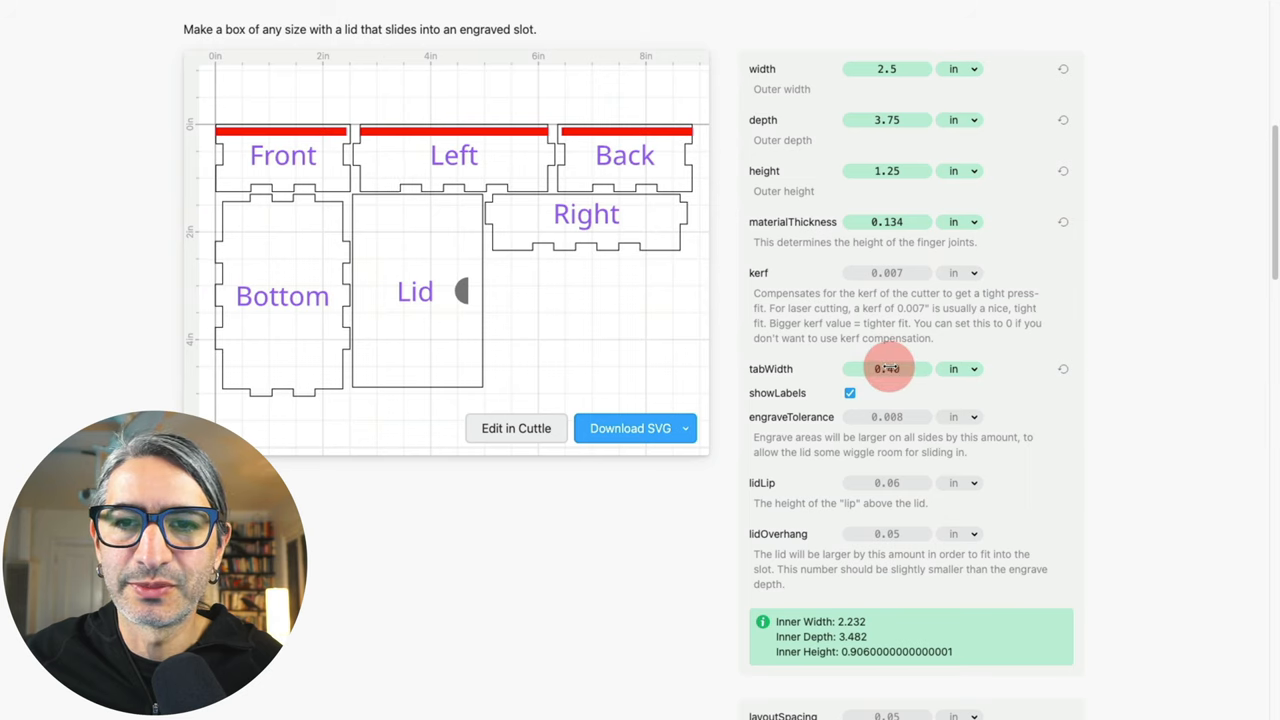
left_click(886, 368)
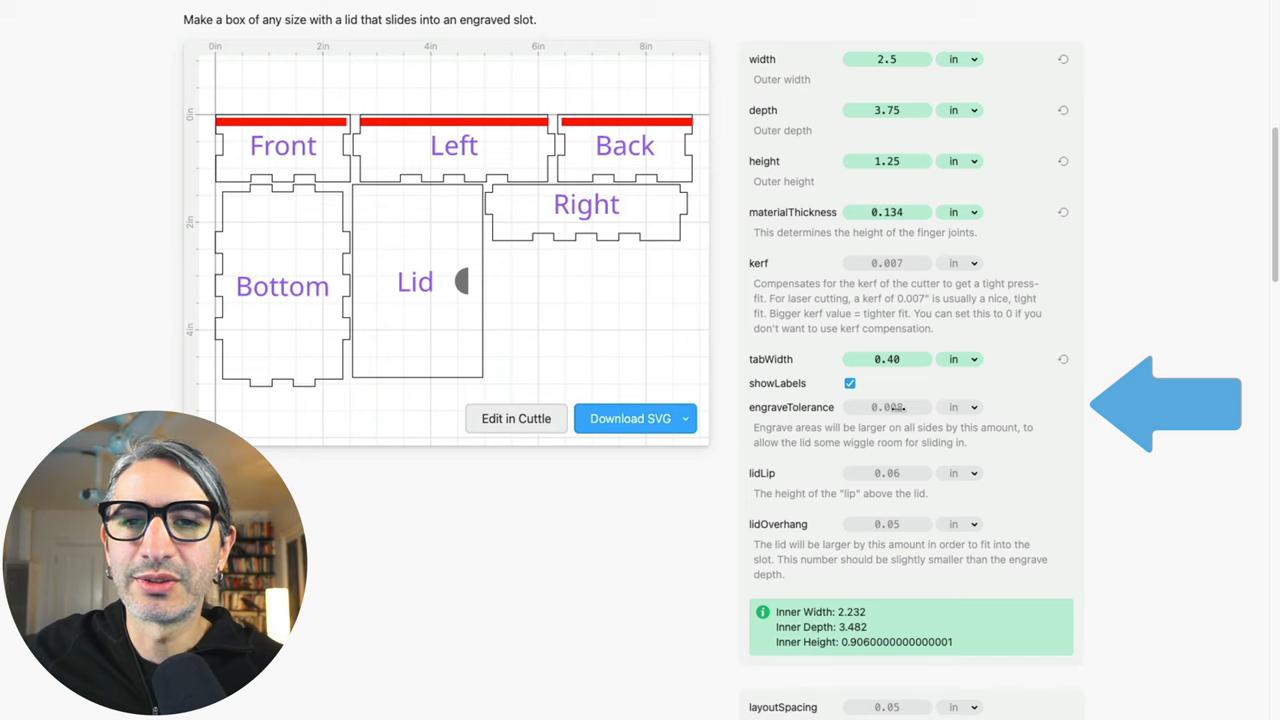
left_click(924, 408)
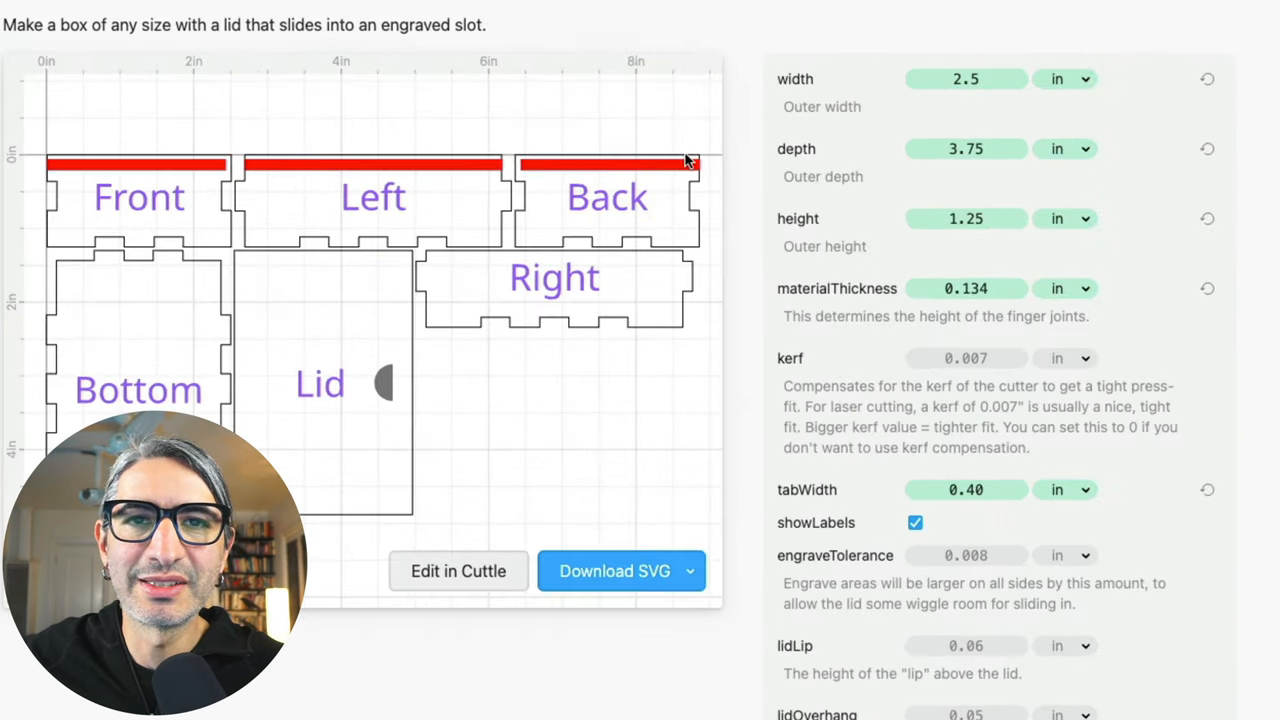
mouse_move(1000, 648)
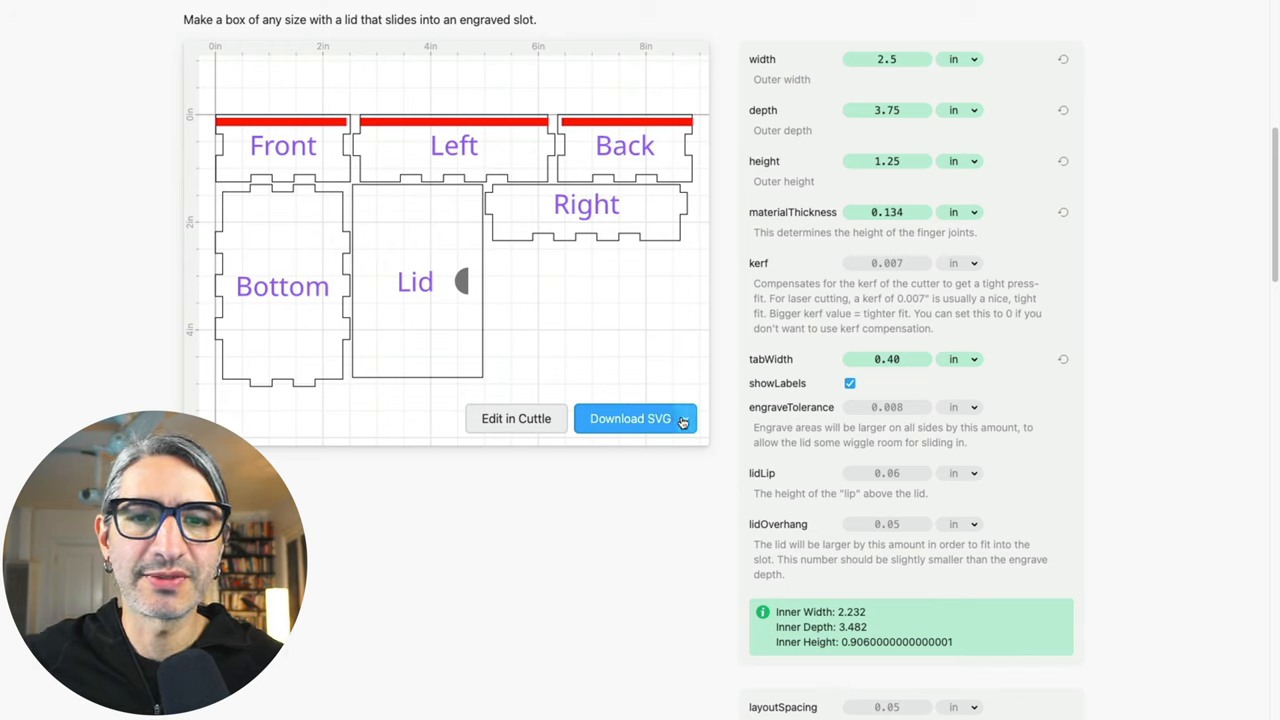
Step: Download the customized box layout from Cuttle as an SVG file
left_click(684, 418)
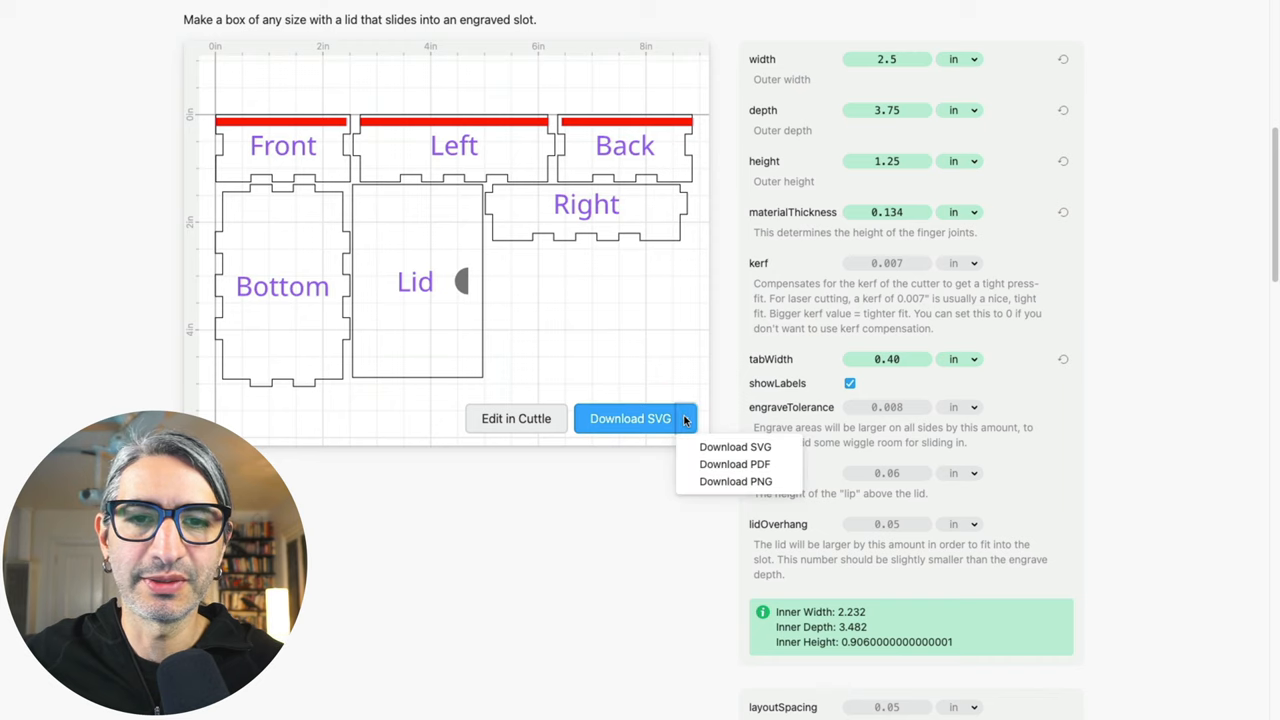
left_click(736, 448)
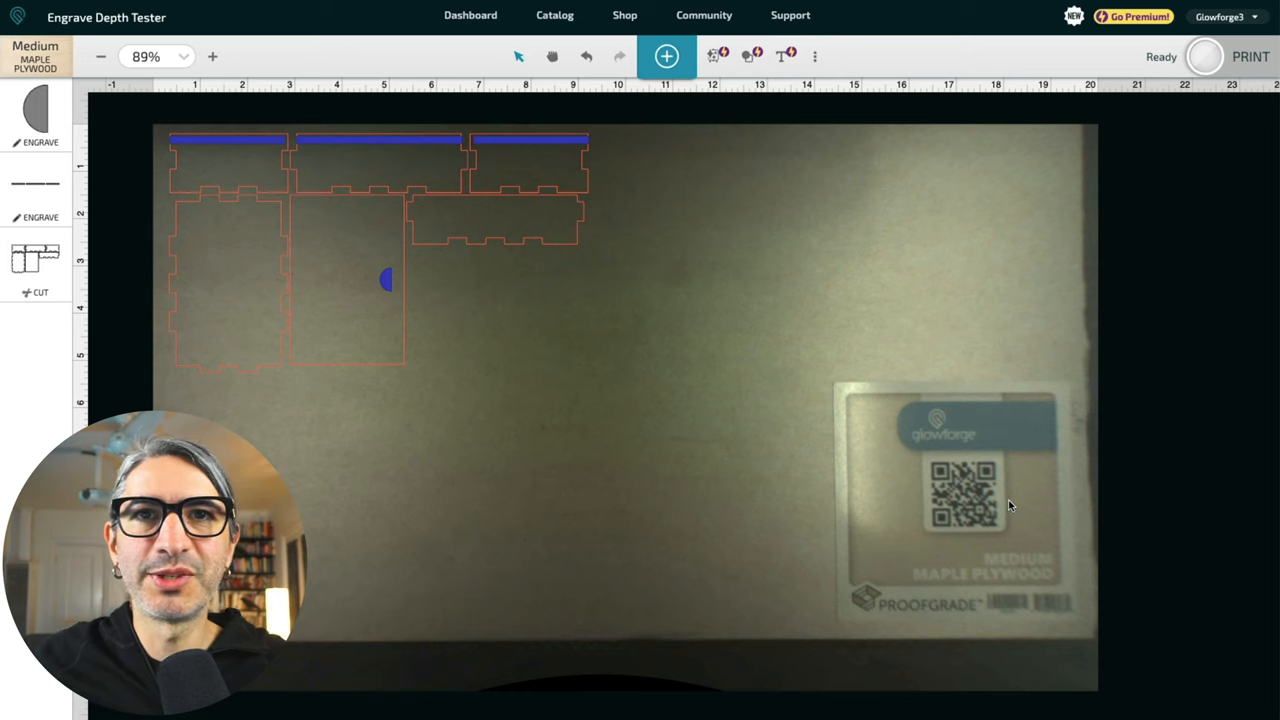
mouse_move(924, 464)
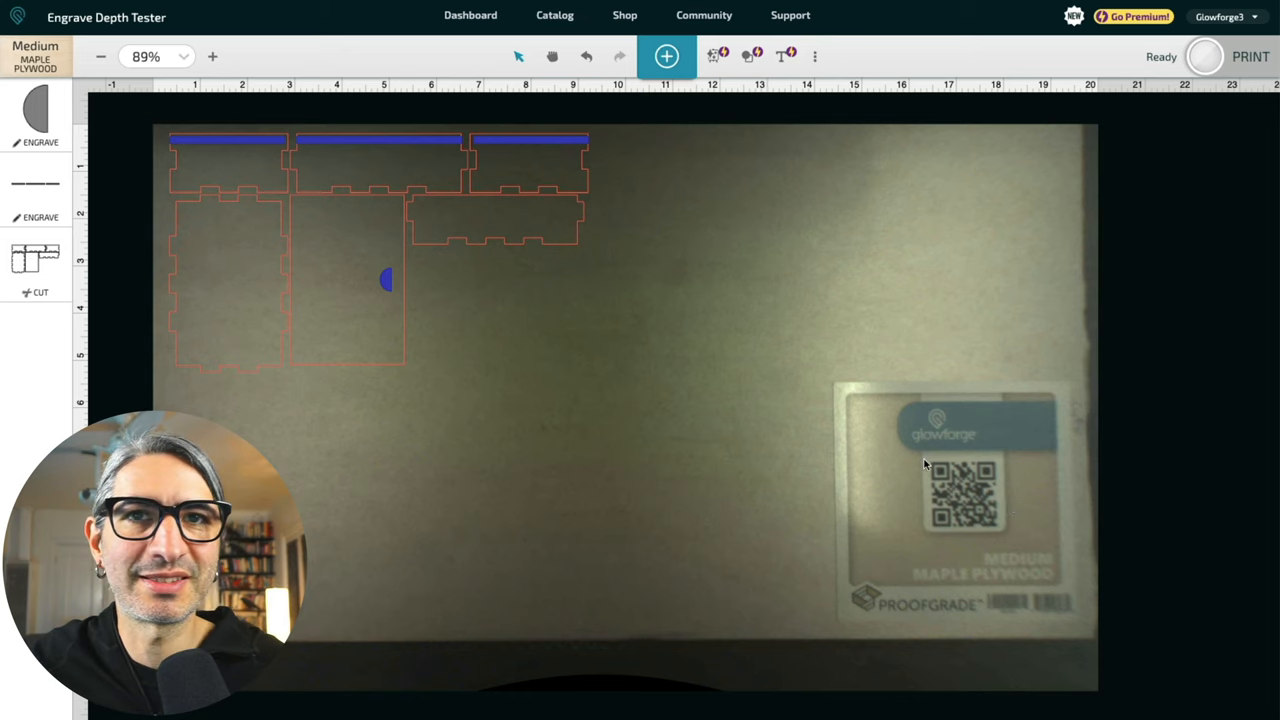
mouse_move(688, 366)
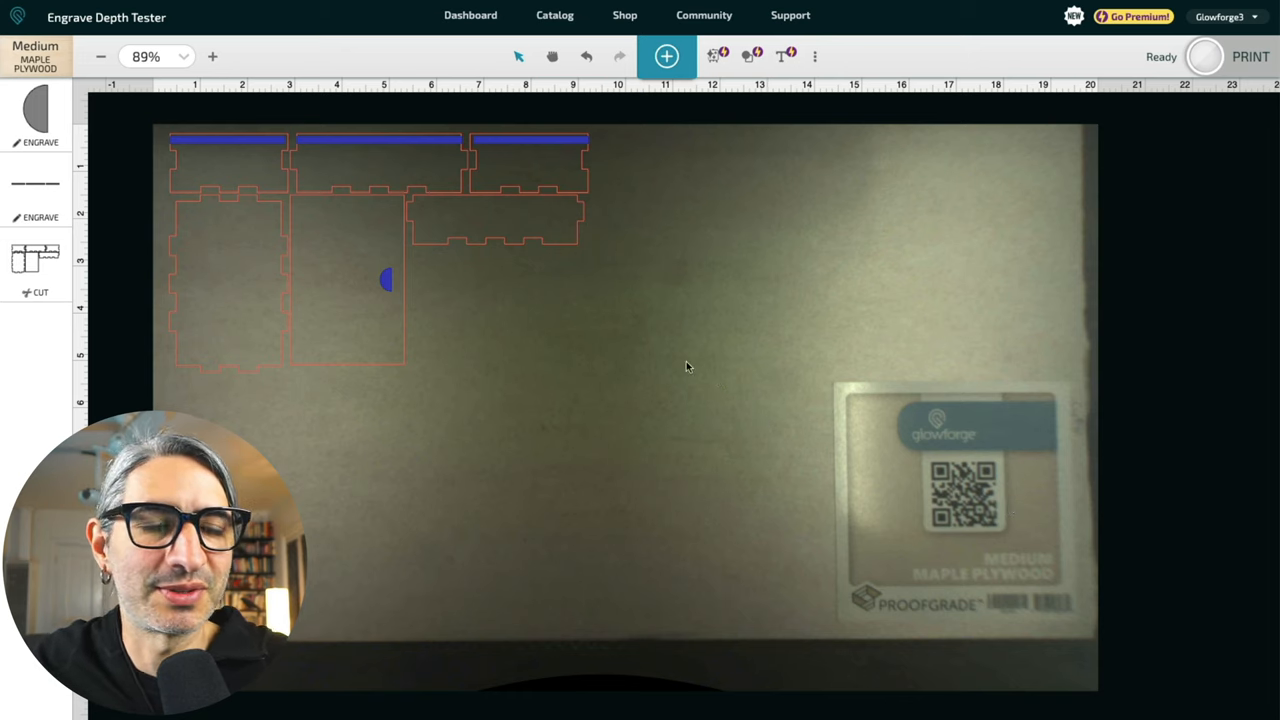
Step: Select the line engrave step in the Glowforge step list to show its settings menu
left_click(224, 284)
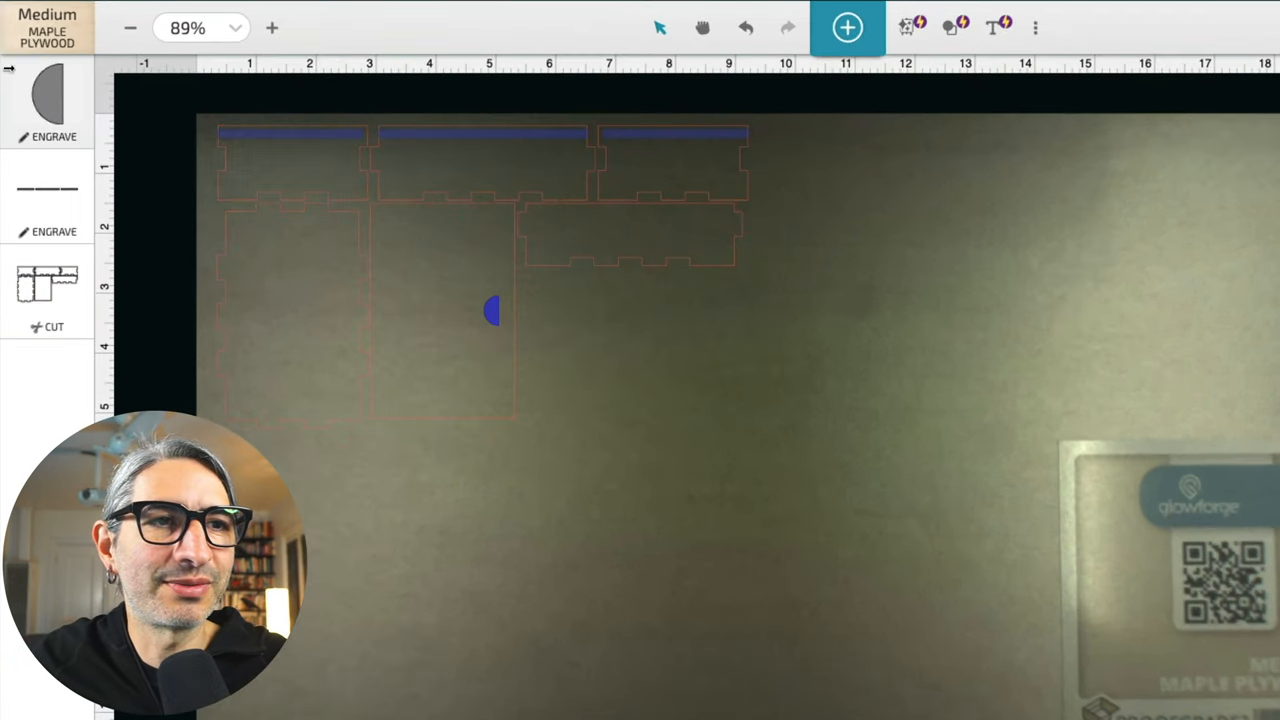
left_click(48, 104)
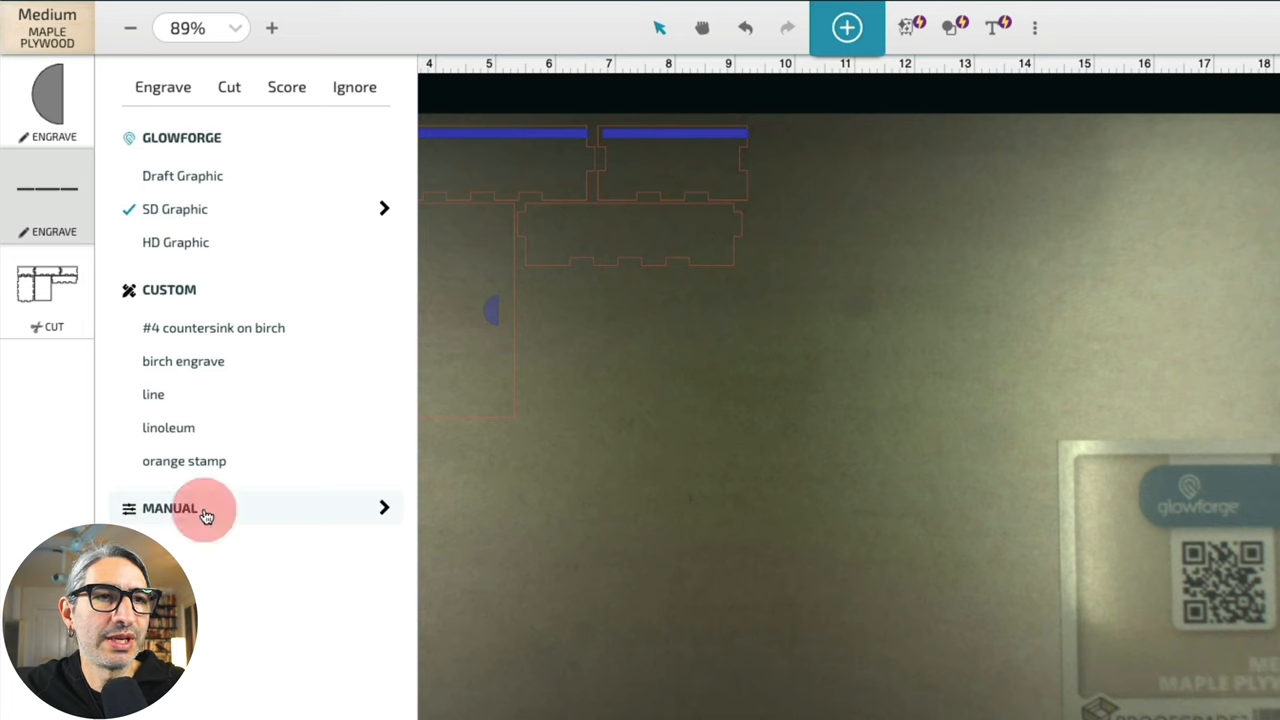
Step: Give the engrave step manual settings of speed 325, full power and 195 lines per inch
left_click(170, 508)
type("325")
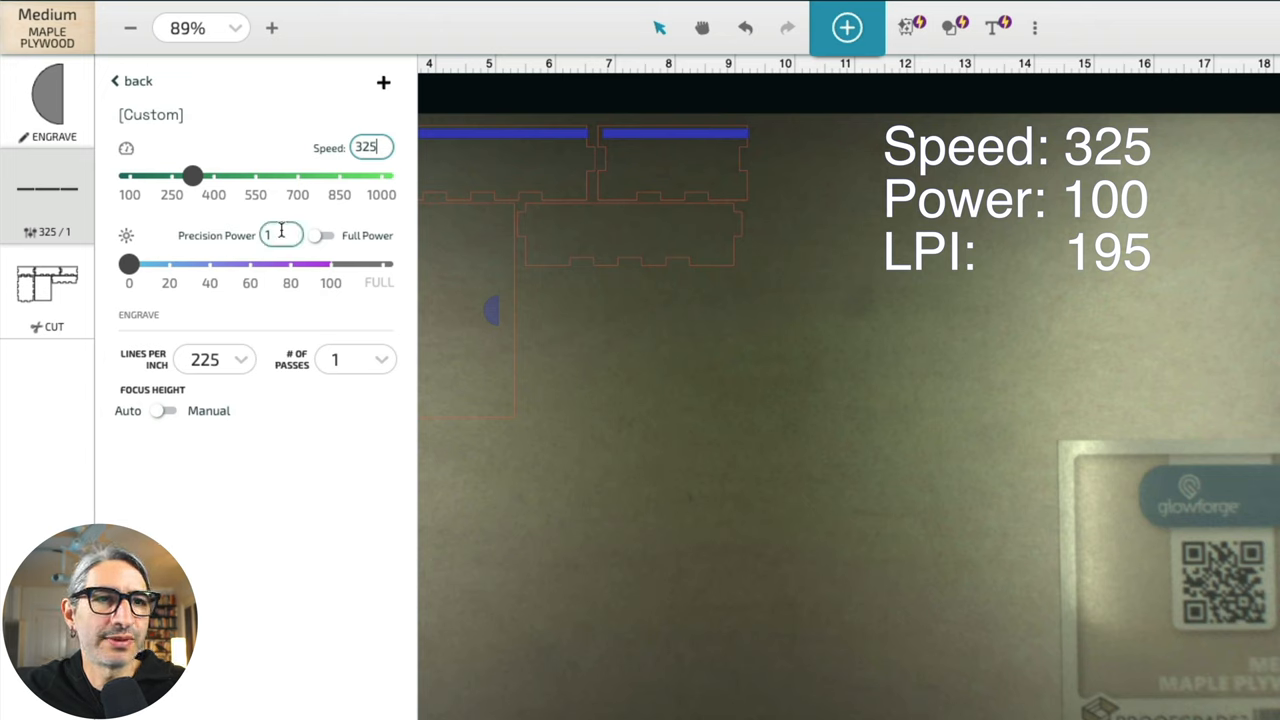
type("00")
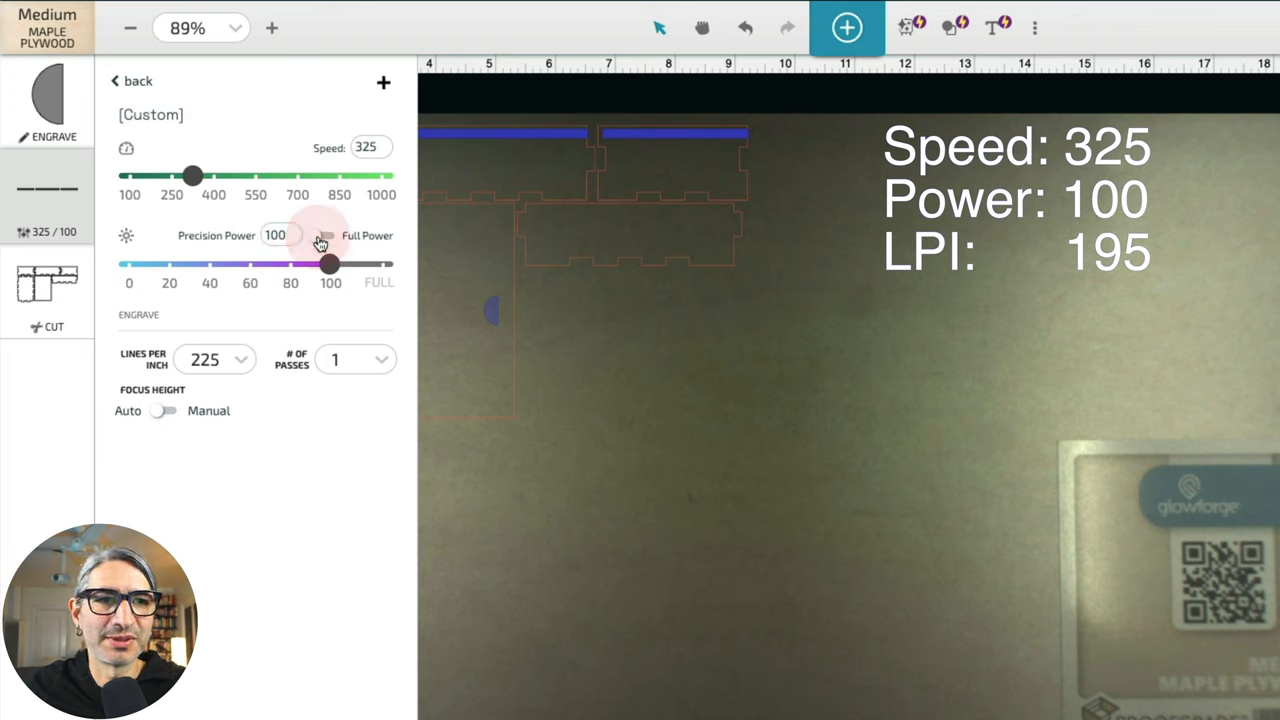
left_click(276, 234)
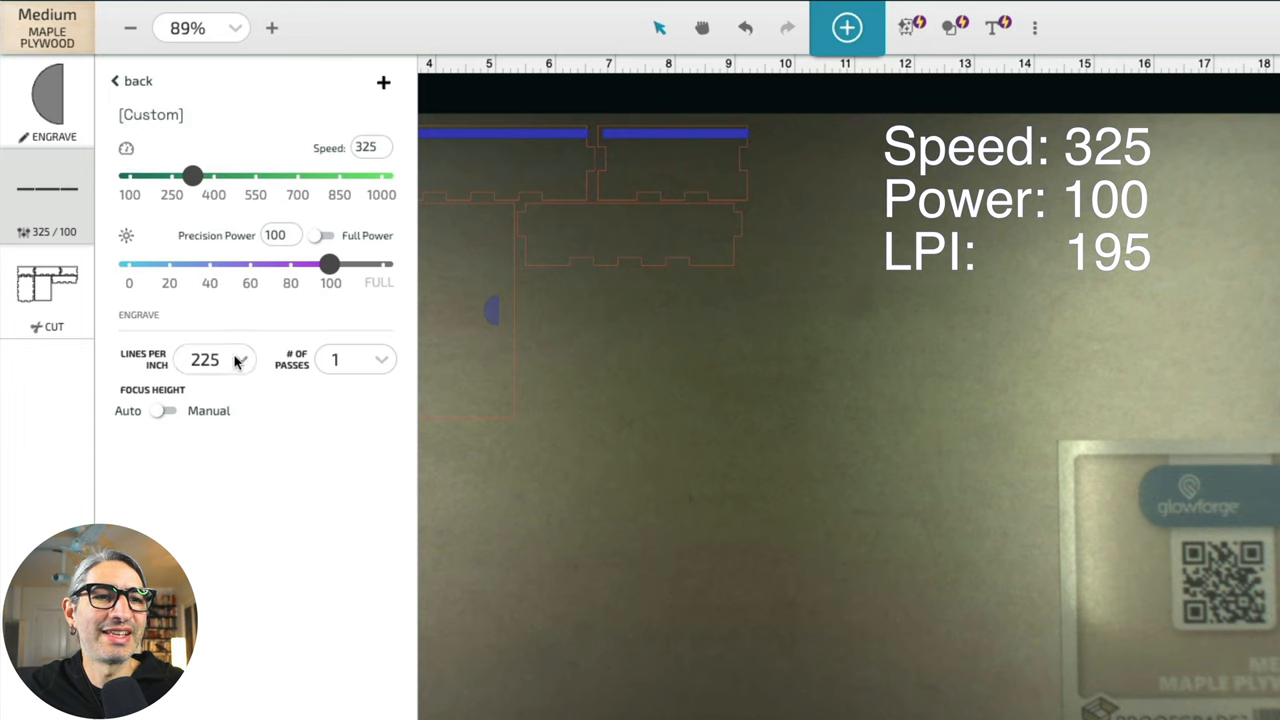
left_click(214, 360)
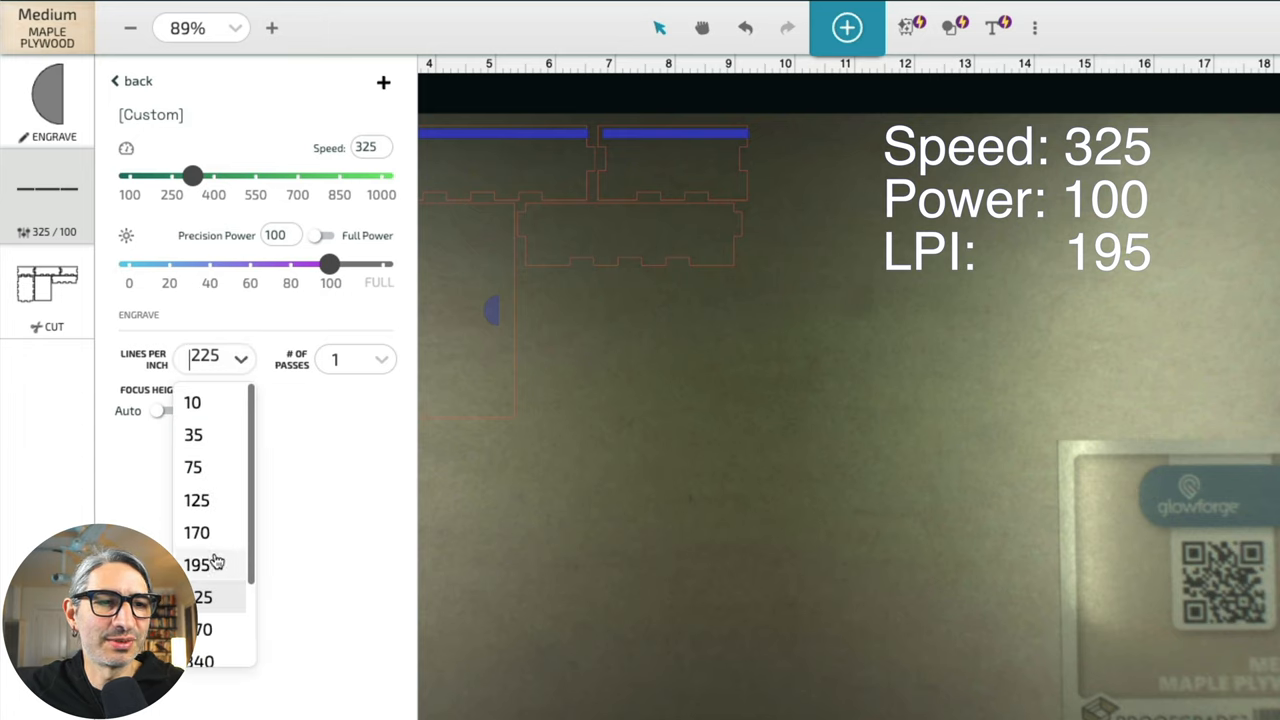
left_click(204, 564)
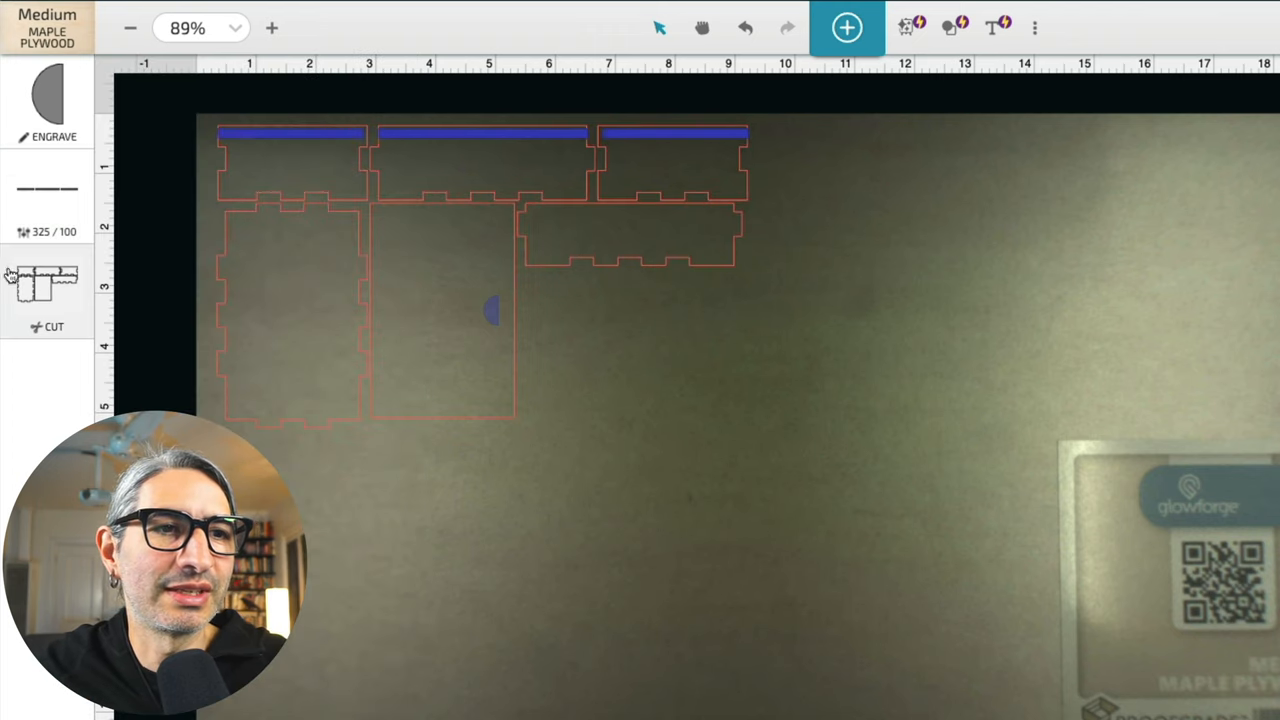
left_click(48, 284)
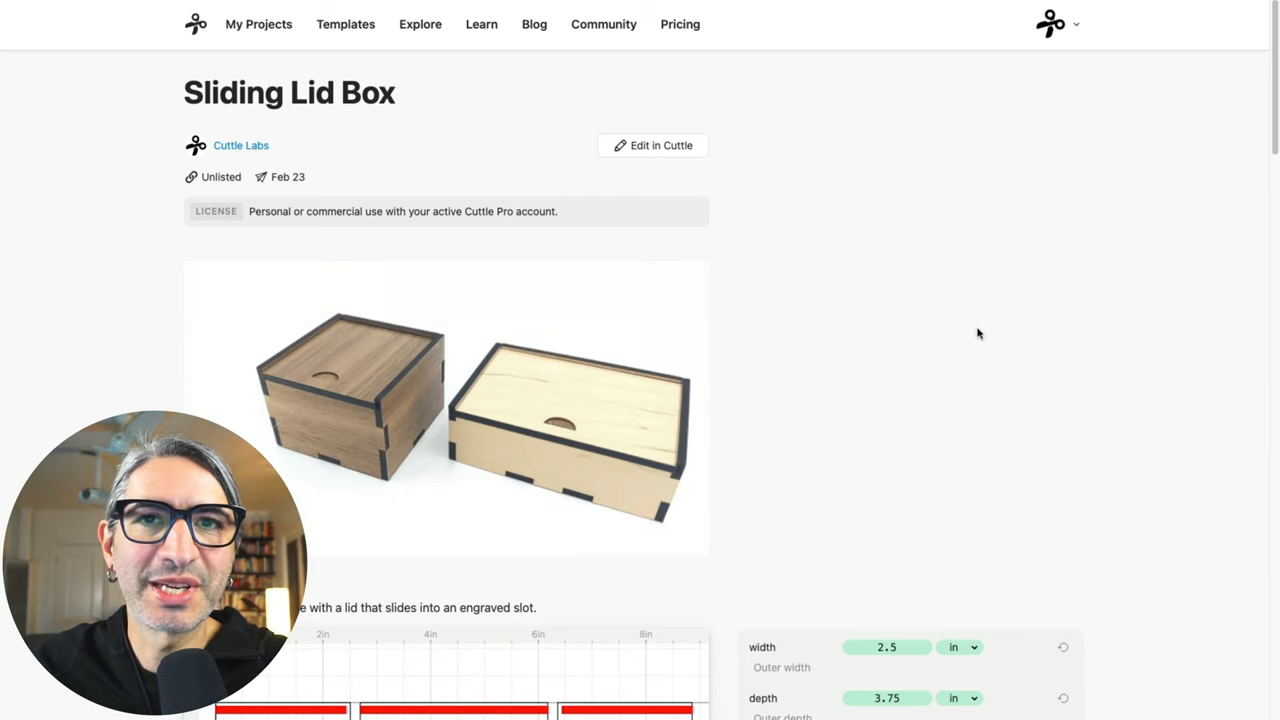
Step: Follow the slot-engraving instructions link to the Engrave Depth Tester template page
scroll("down", 3)
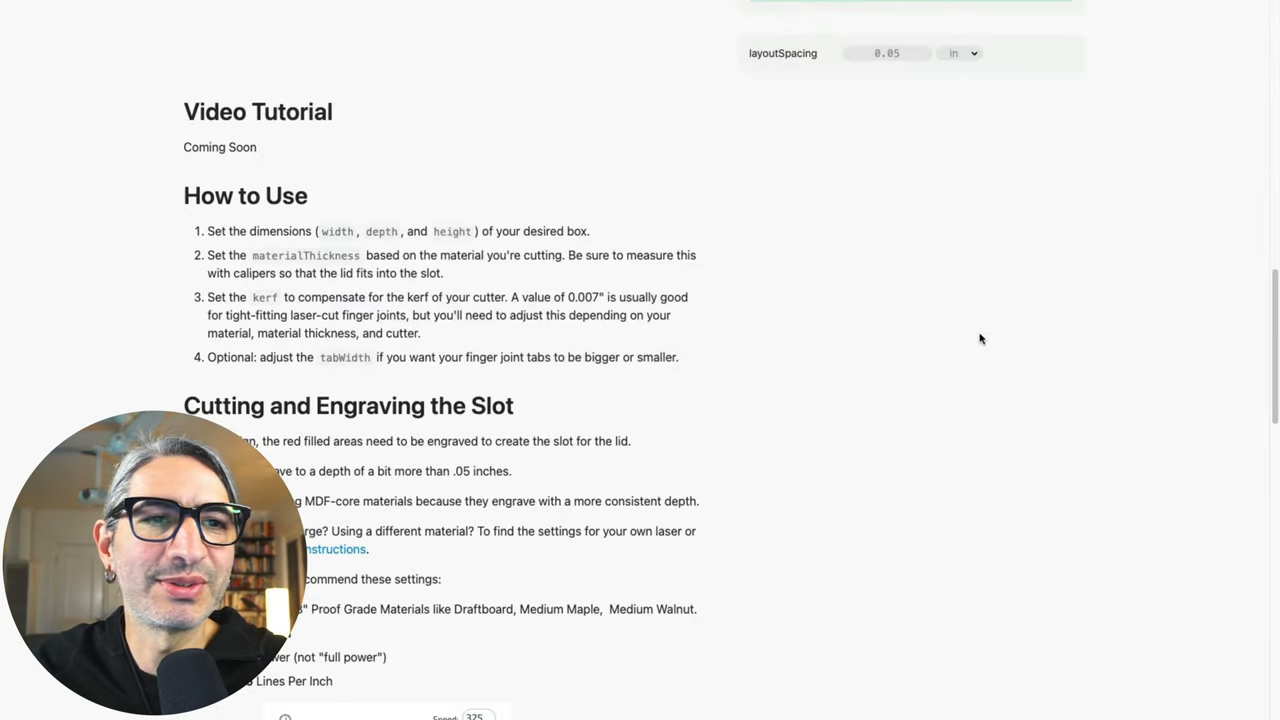
scroll("down", 3)
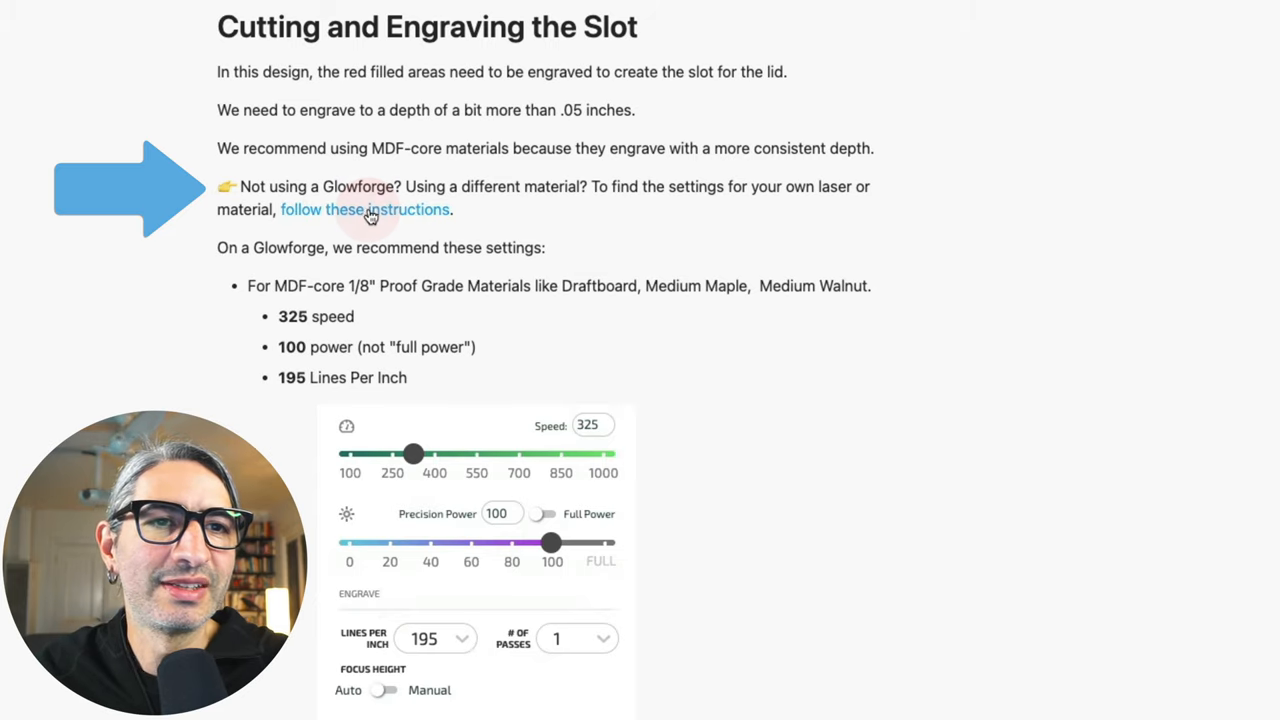
left_click(364, 210)
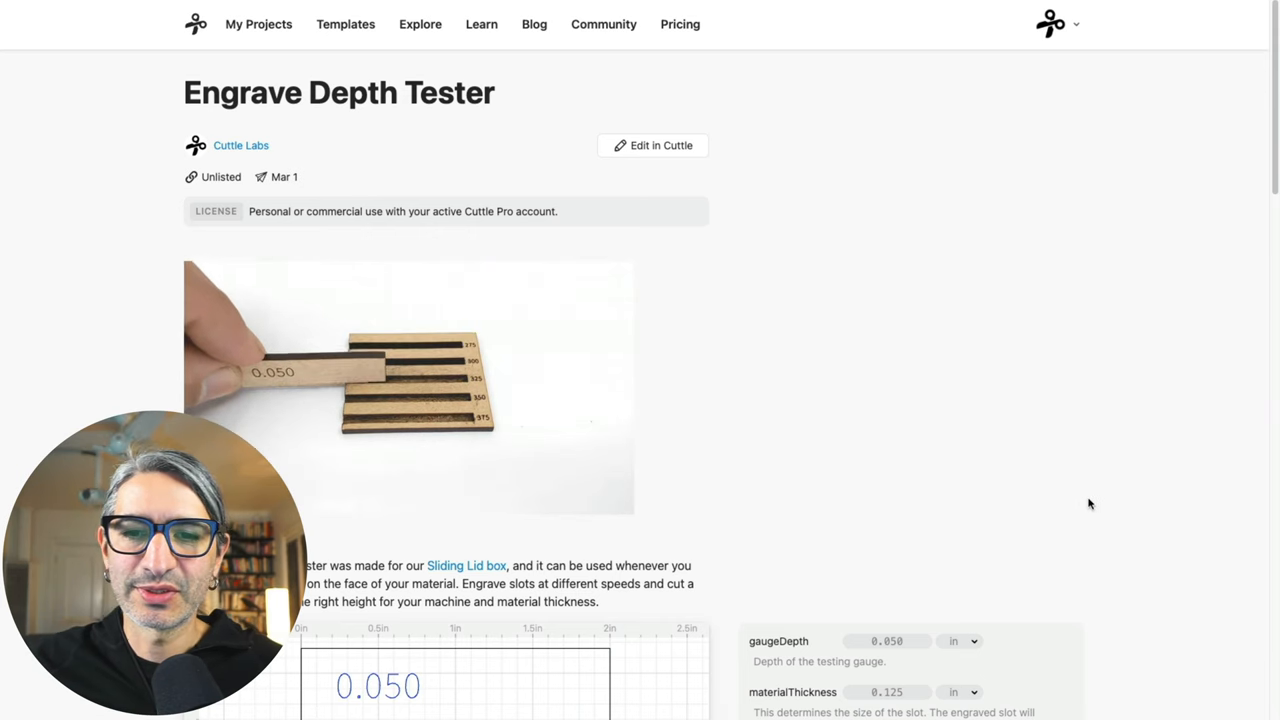
scroll("down", 3)
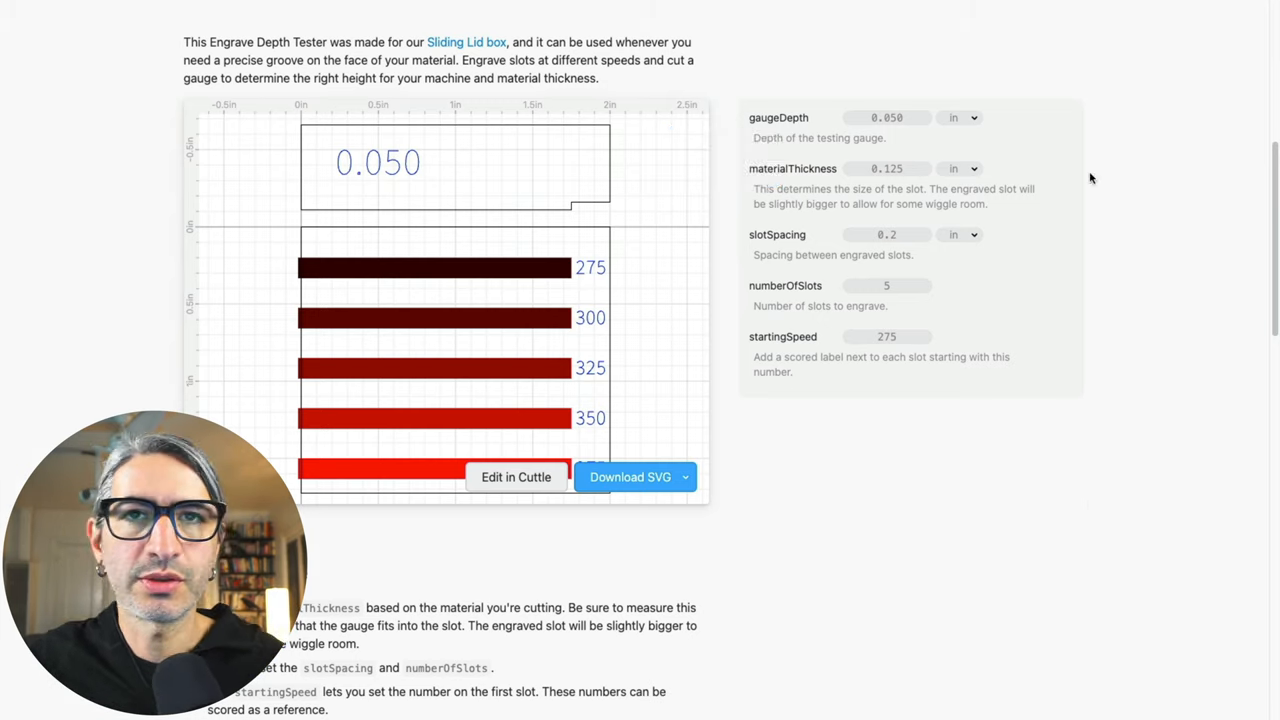
mouse_move(1062, 160)
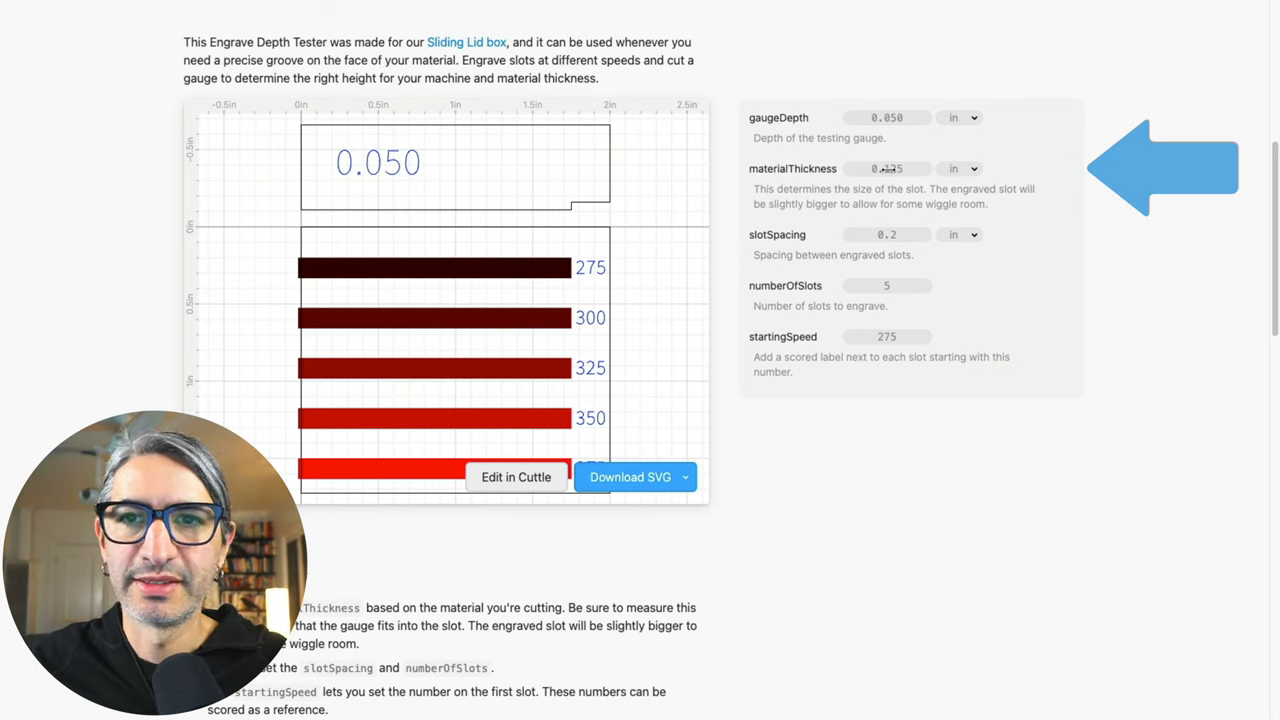
Step: Set the tester's materialThickness to 0.134 inches, keeping numberOfSlots at 5
left_click(888, 168)
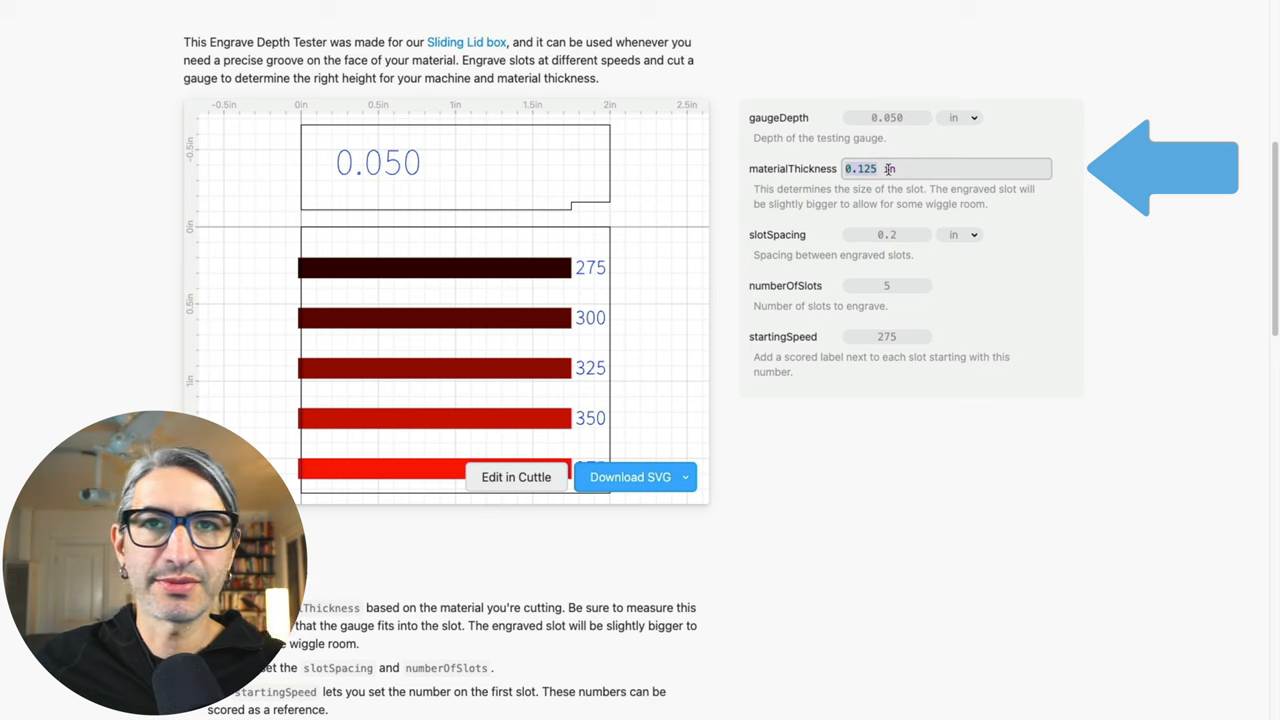
type("0")
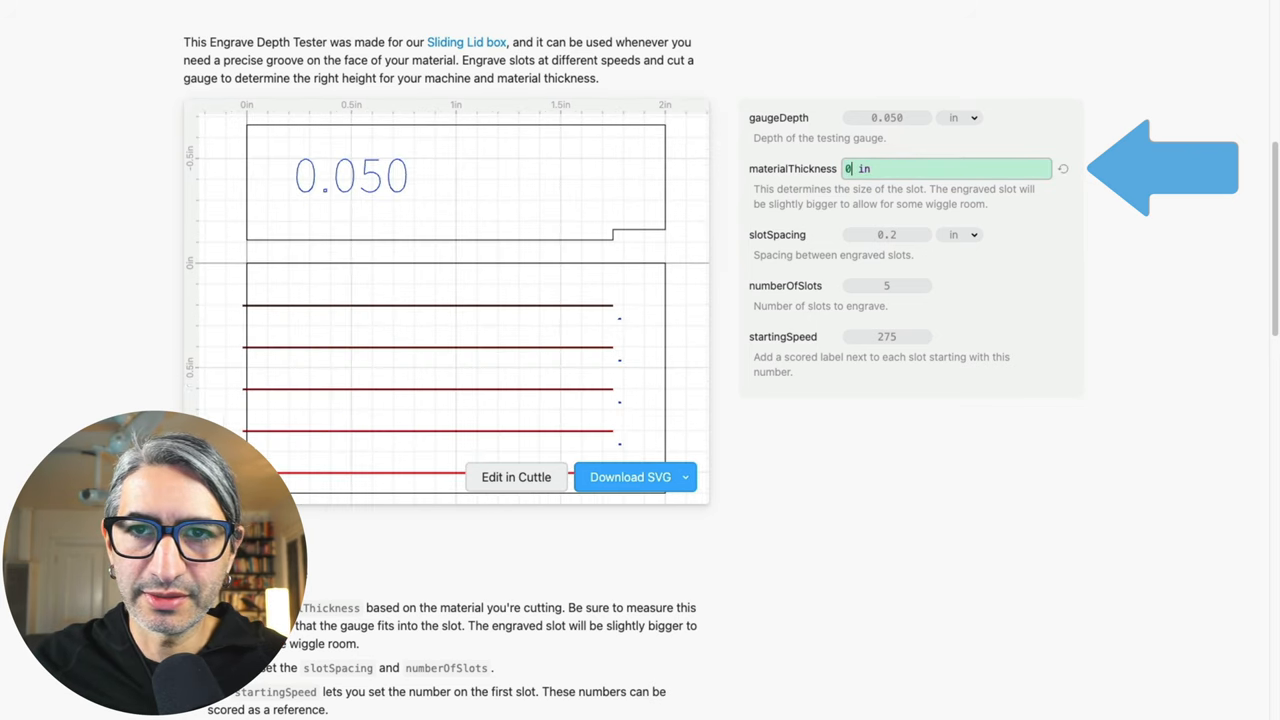
type(".134")
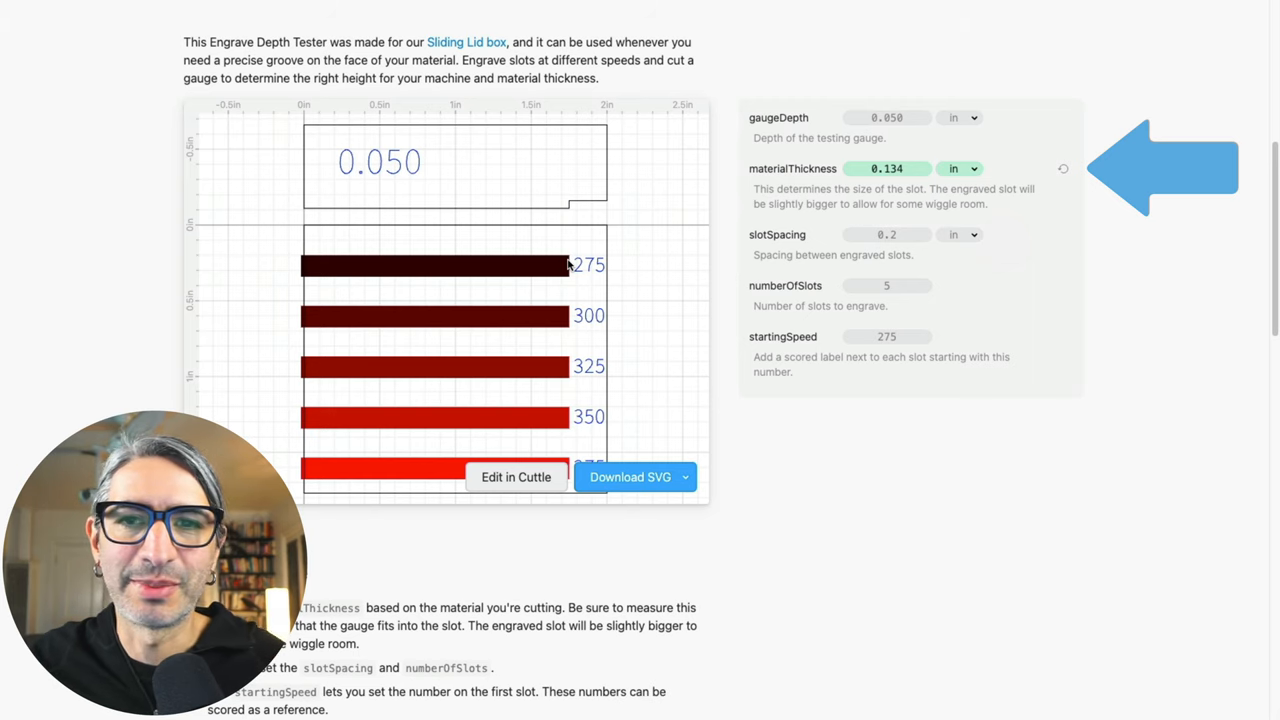
left_click(884, 284)
type("9")
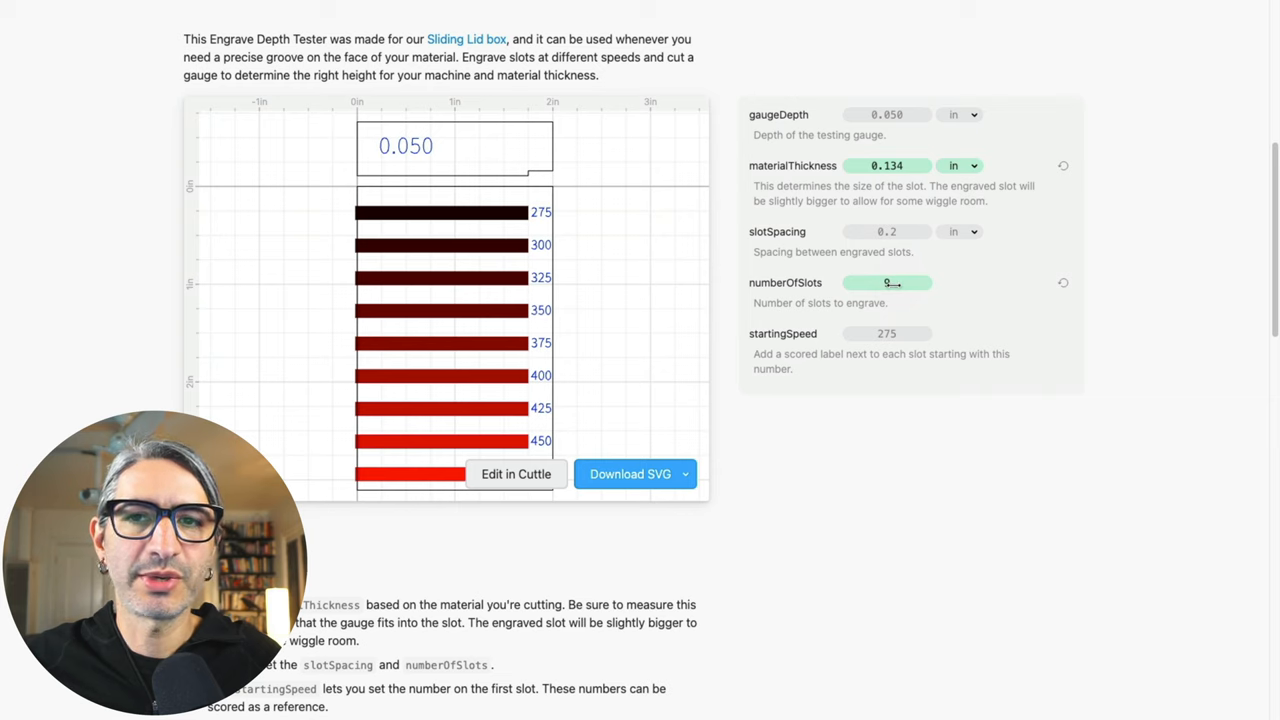
type("5")
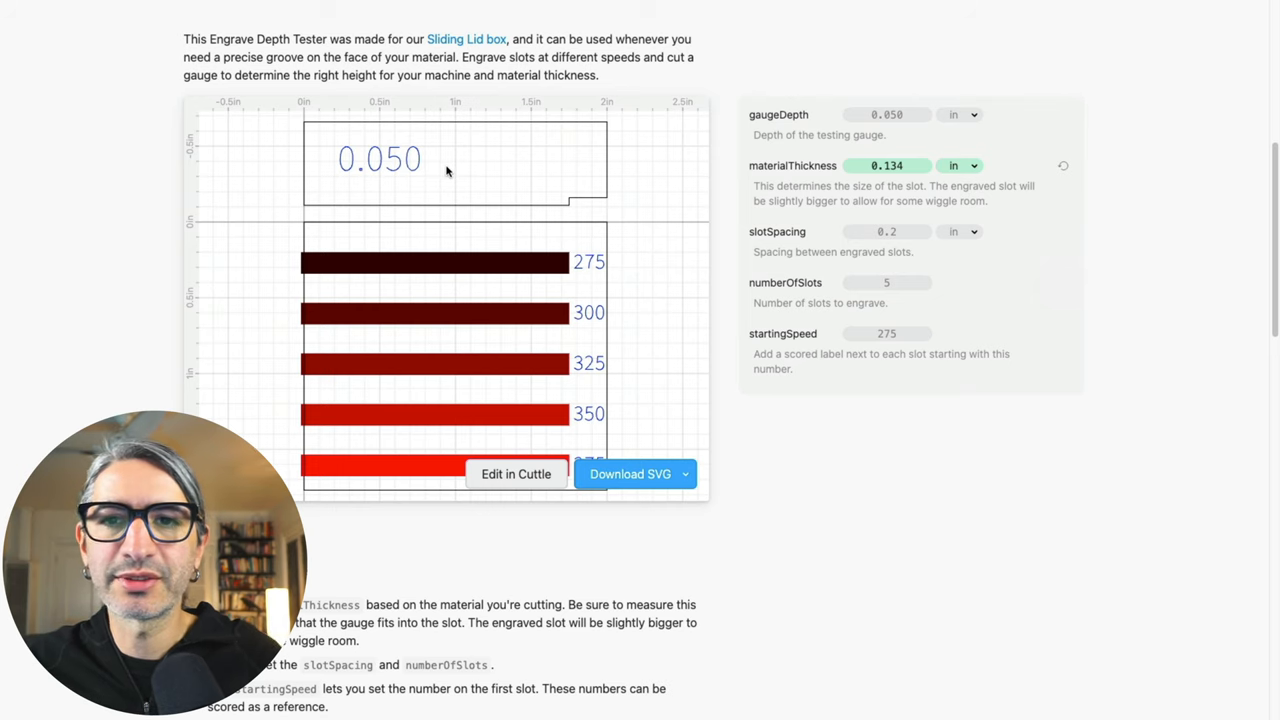
mouse_move(416, 160)
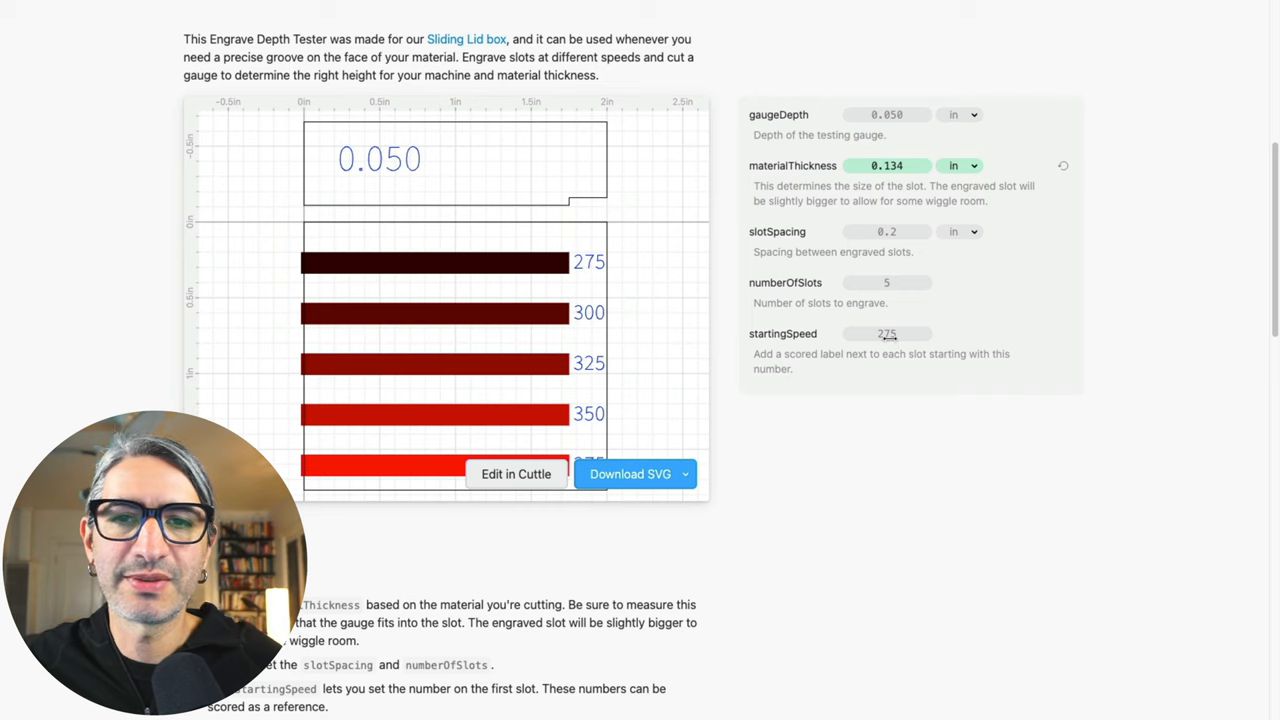
Step: Set startingSpeed to 300 and send the customized tester into the Glowforge App
left_click(888, 332)
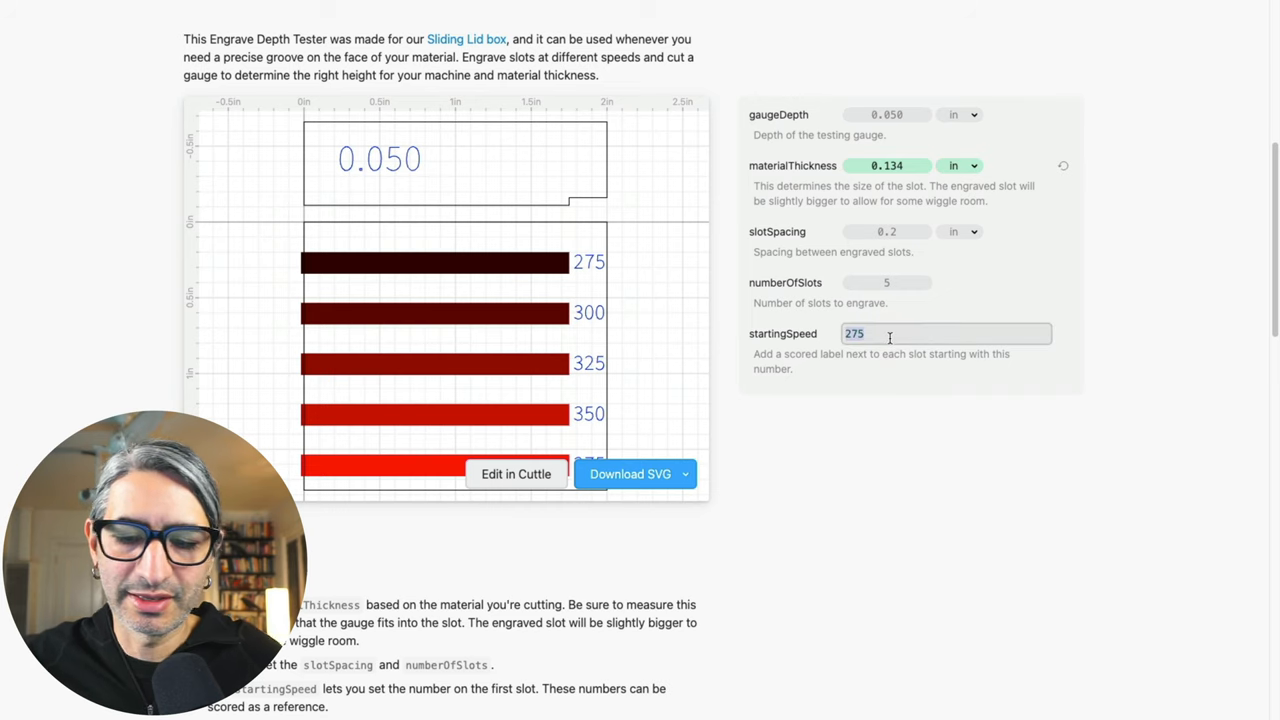
type("300")
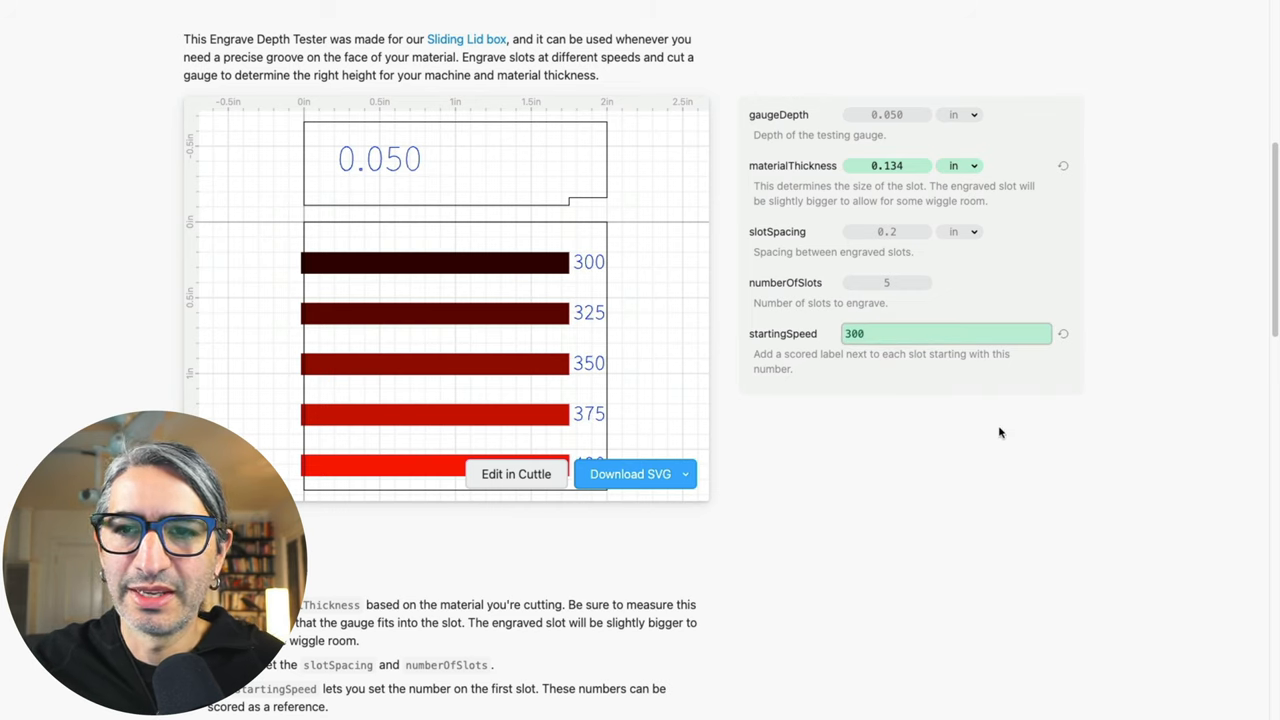
left_click(944, 332)
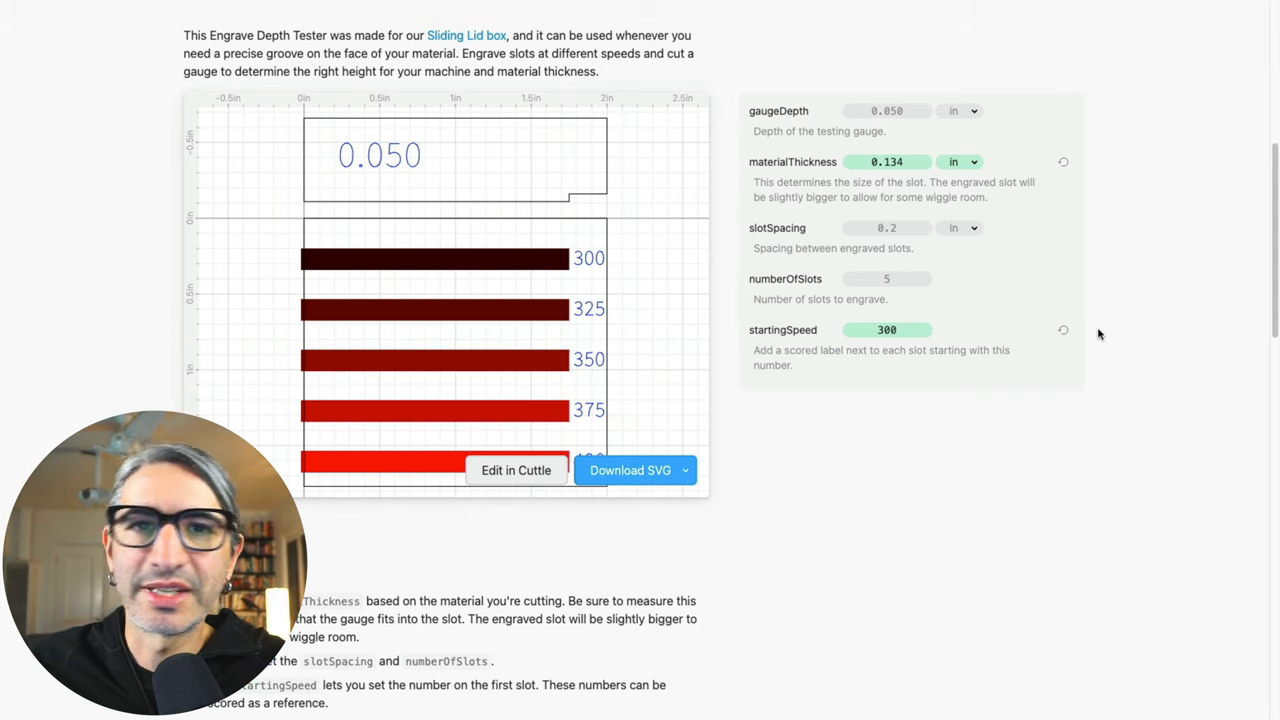
left_click(516, 470)
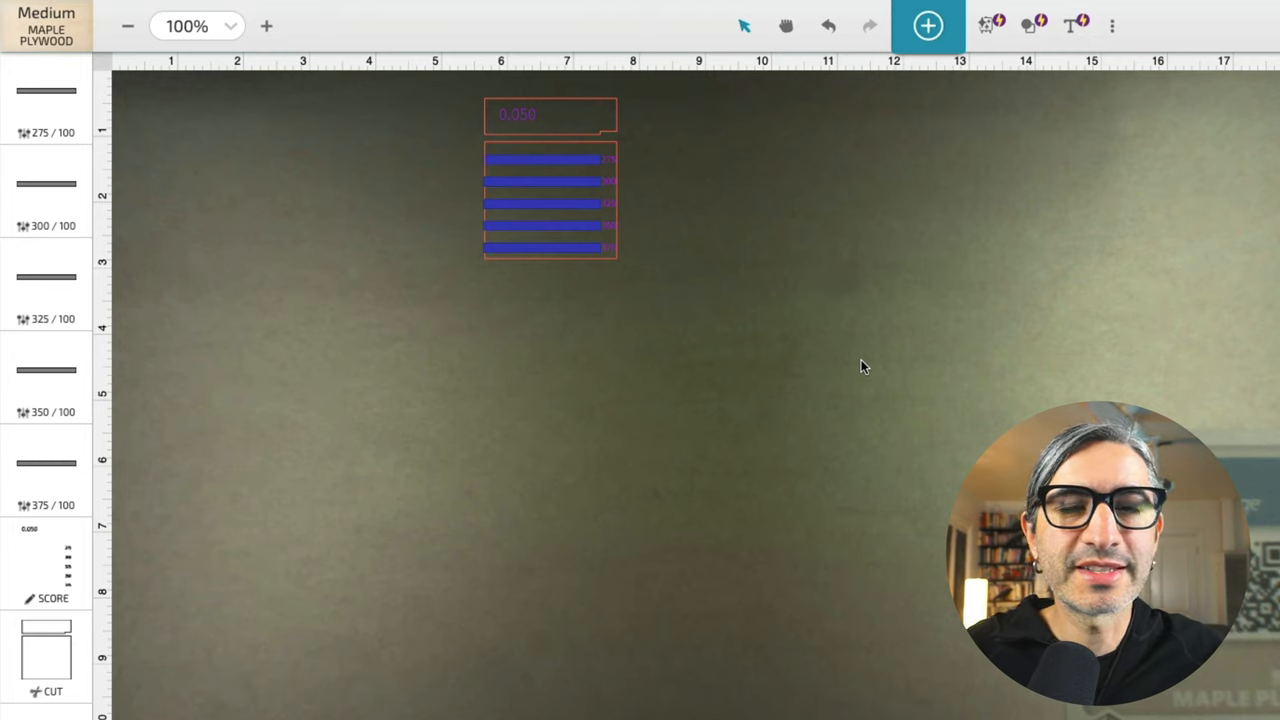
mouse_move(870, 350)
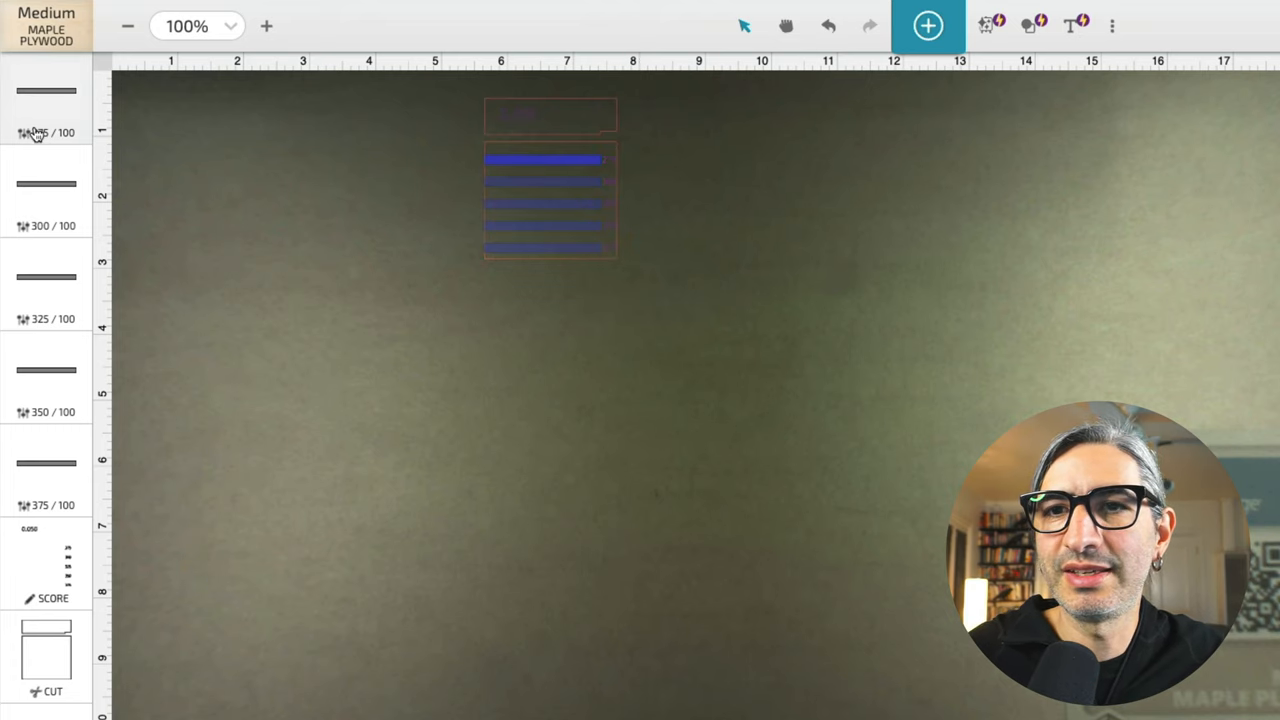
Step: Check each slot's engrave speed (300, 350, 375 at full power), then select the score step
left_click(46, 132)
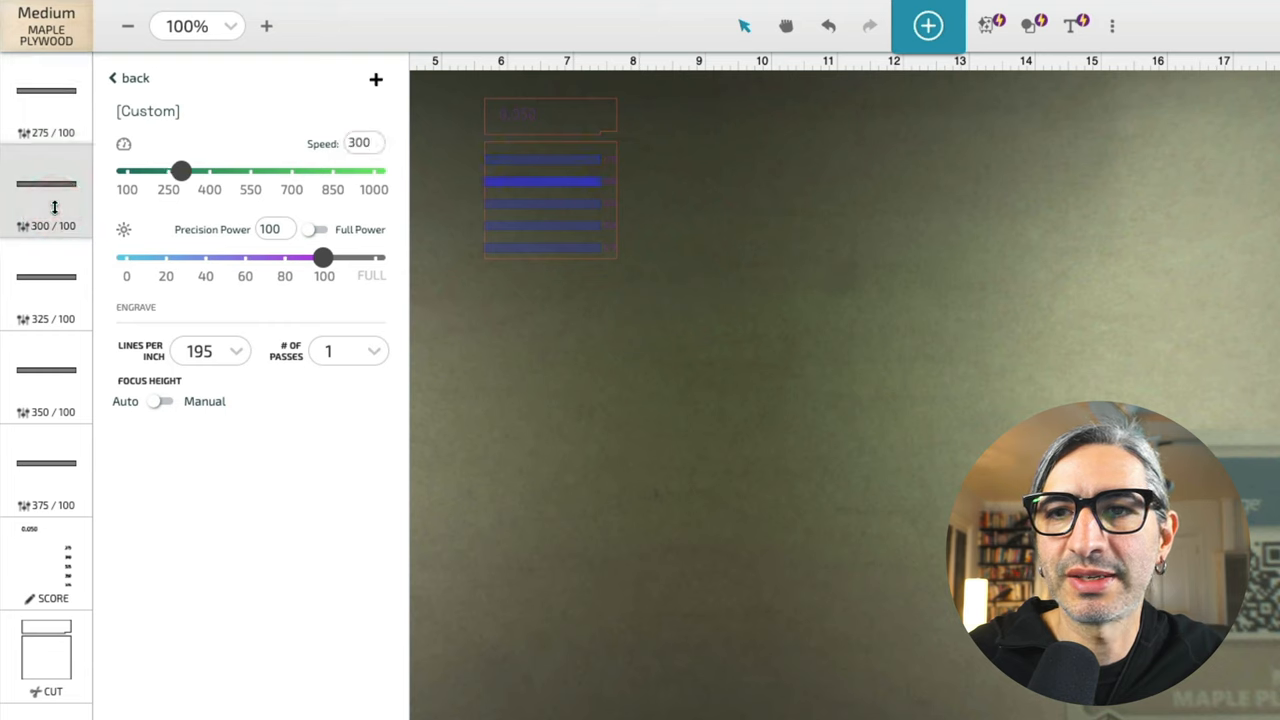
left_click(46, 284)
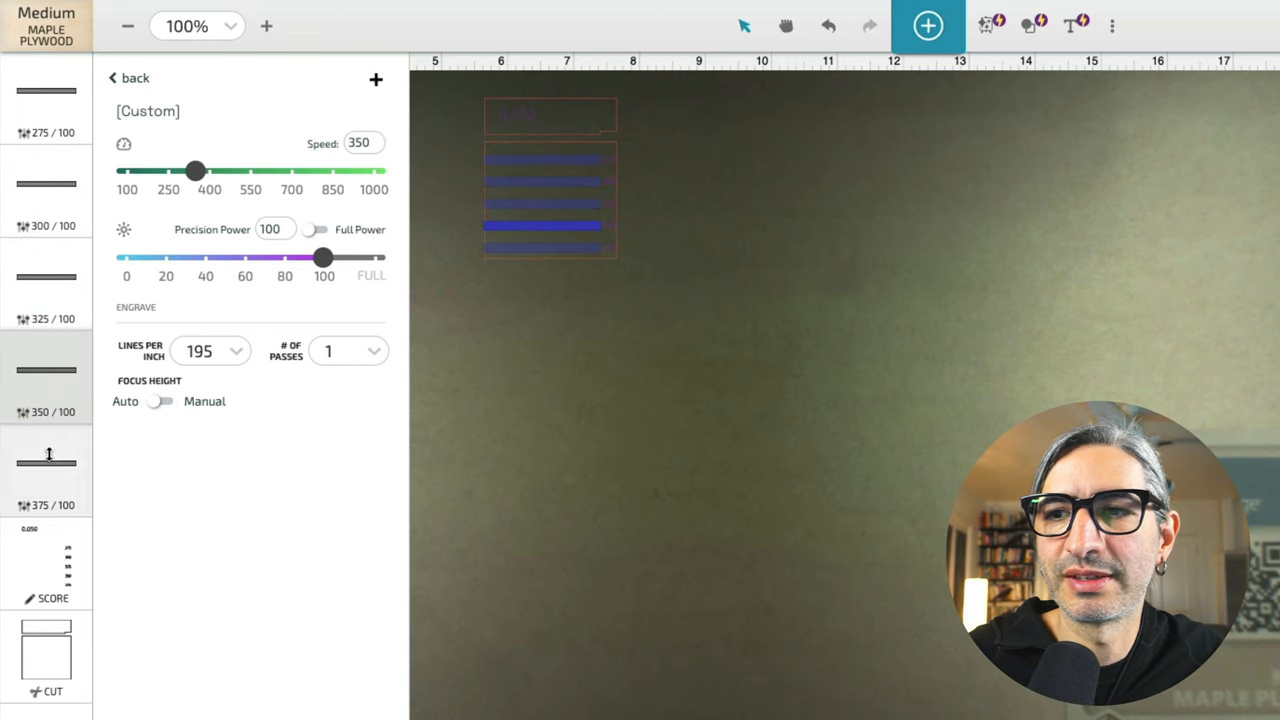
left_click_drag(196, 172, 204, 172)
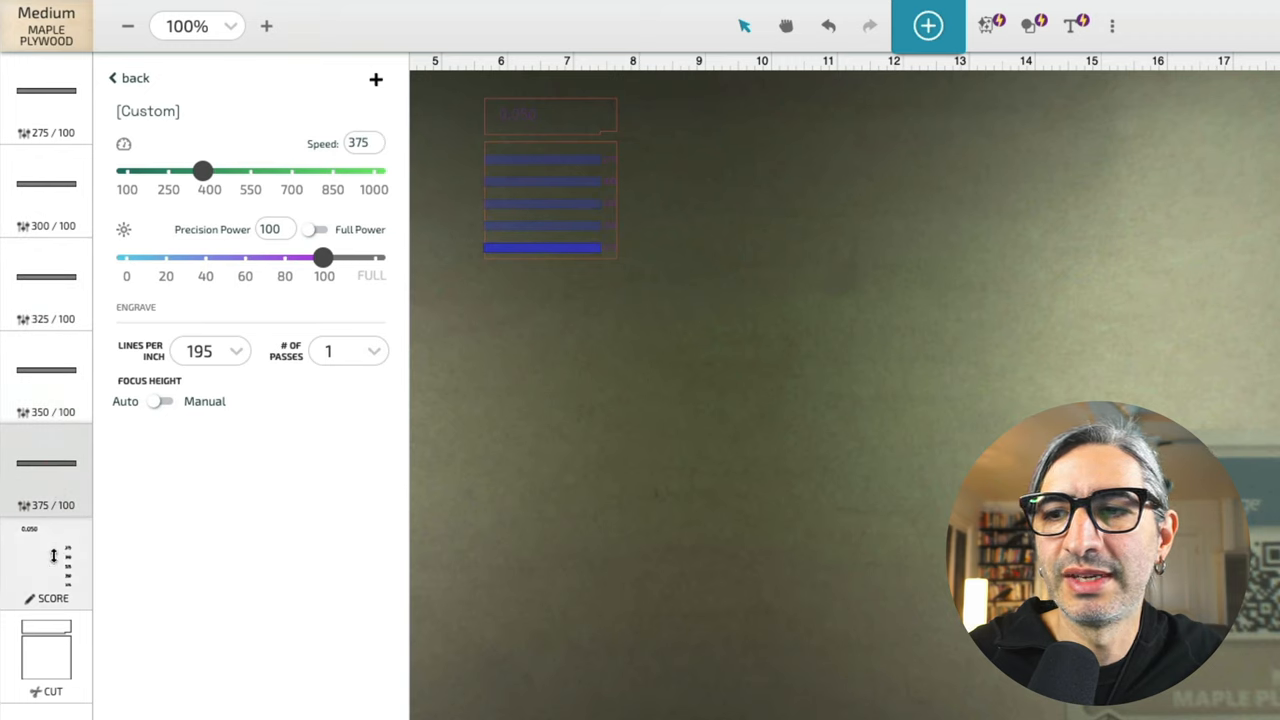
left_click(134, 78)
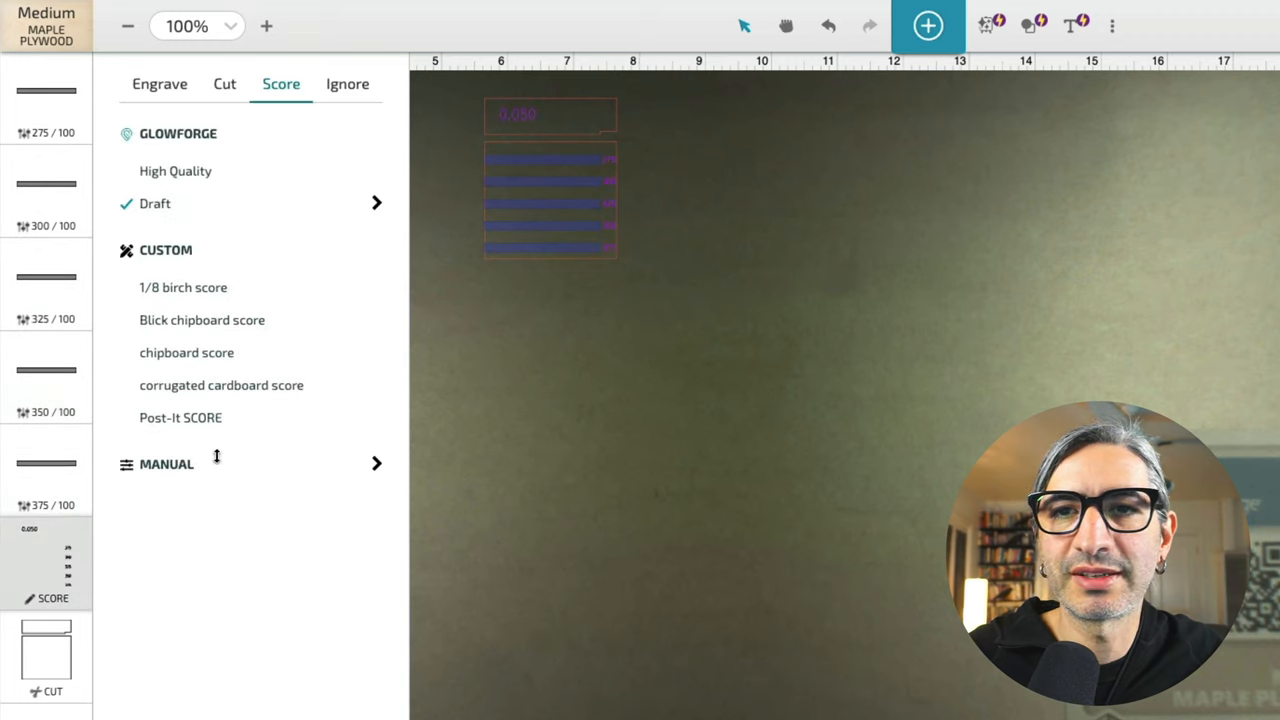
mouse_move(744, 204)
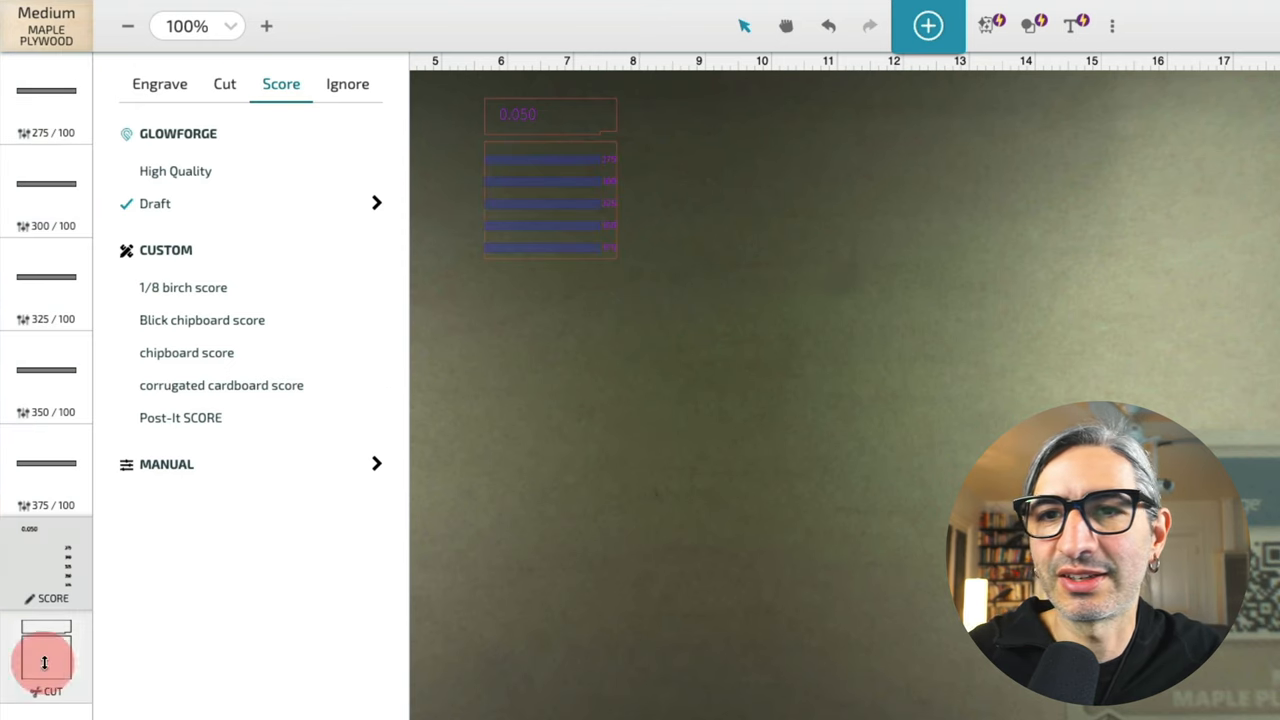
Step: Select the Cut step to show Proofgrade Cut and custom preset choices for the outlines
left_click(224, 84)
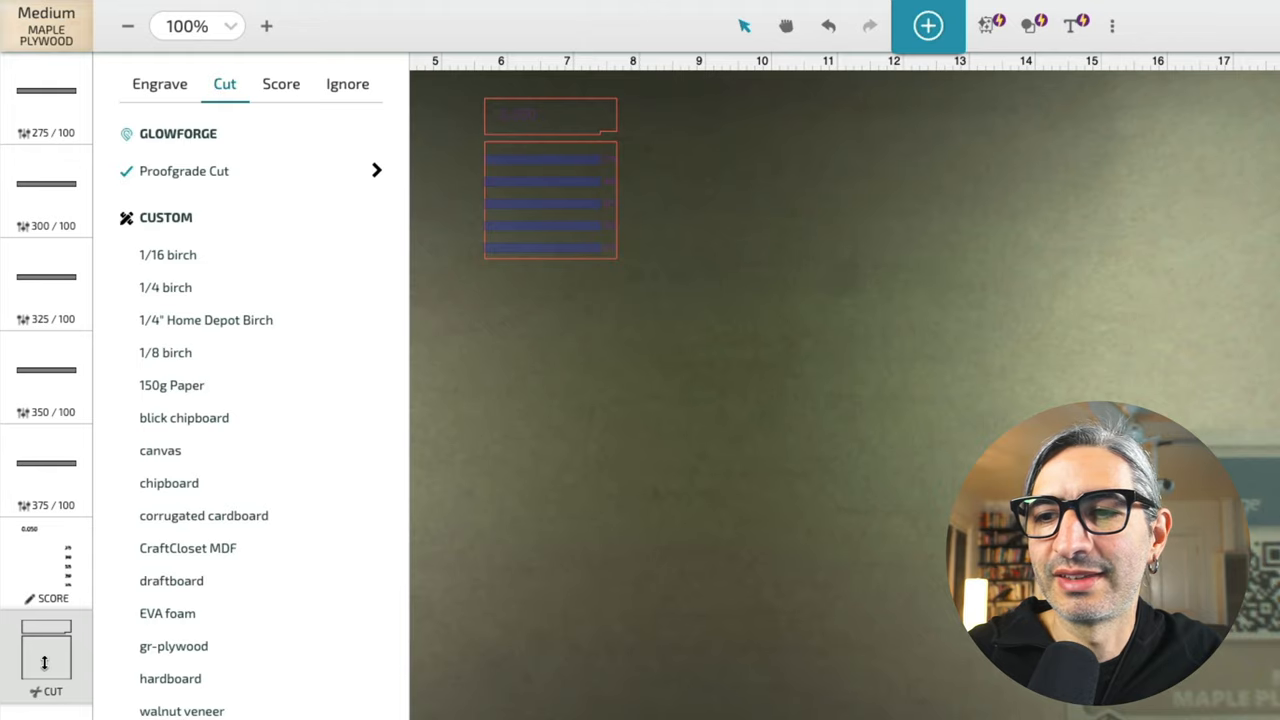